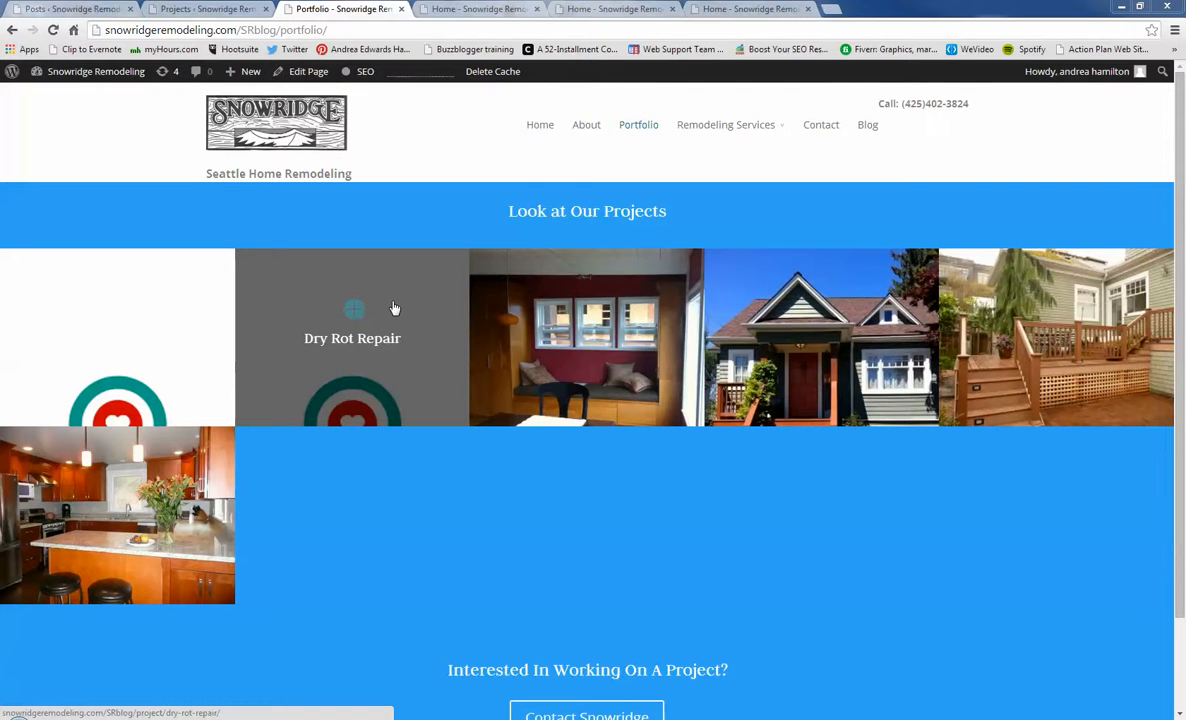
mouse_move(386, 300)
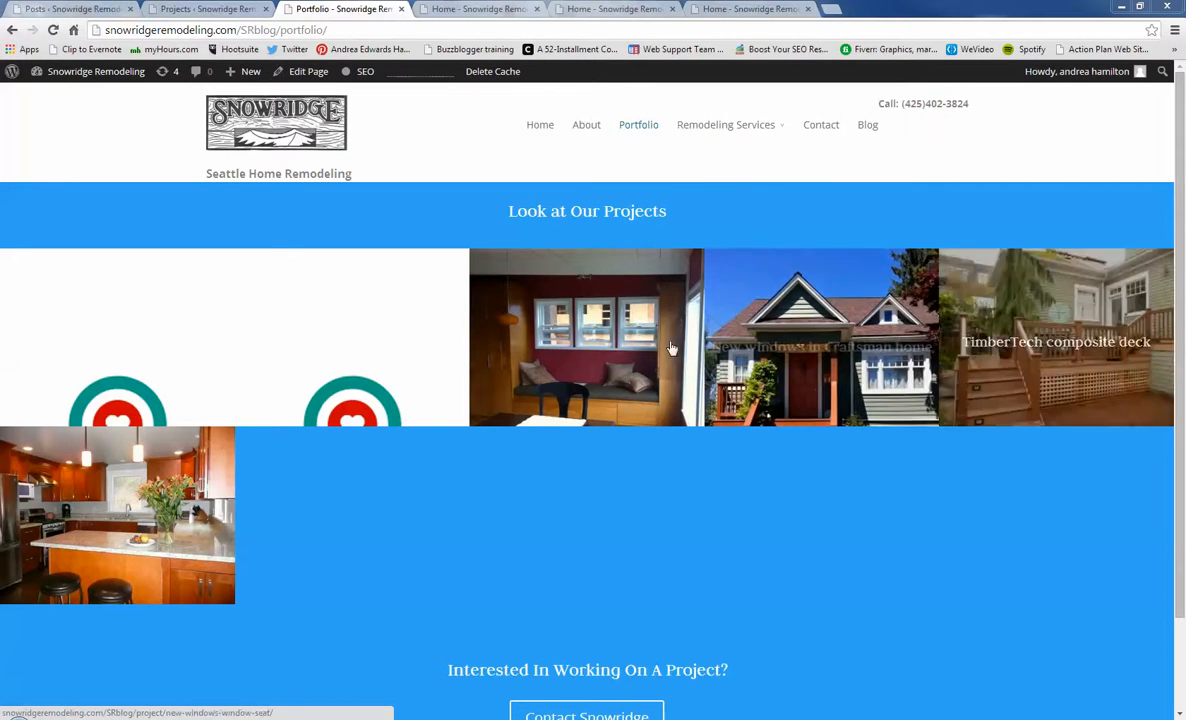
mouse_move(96, 536)
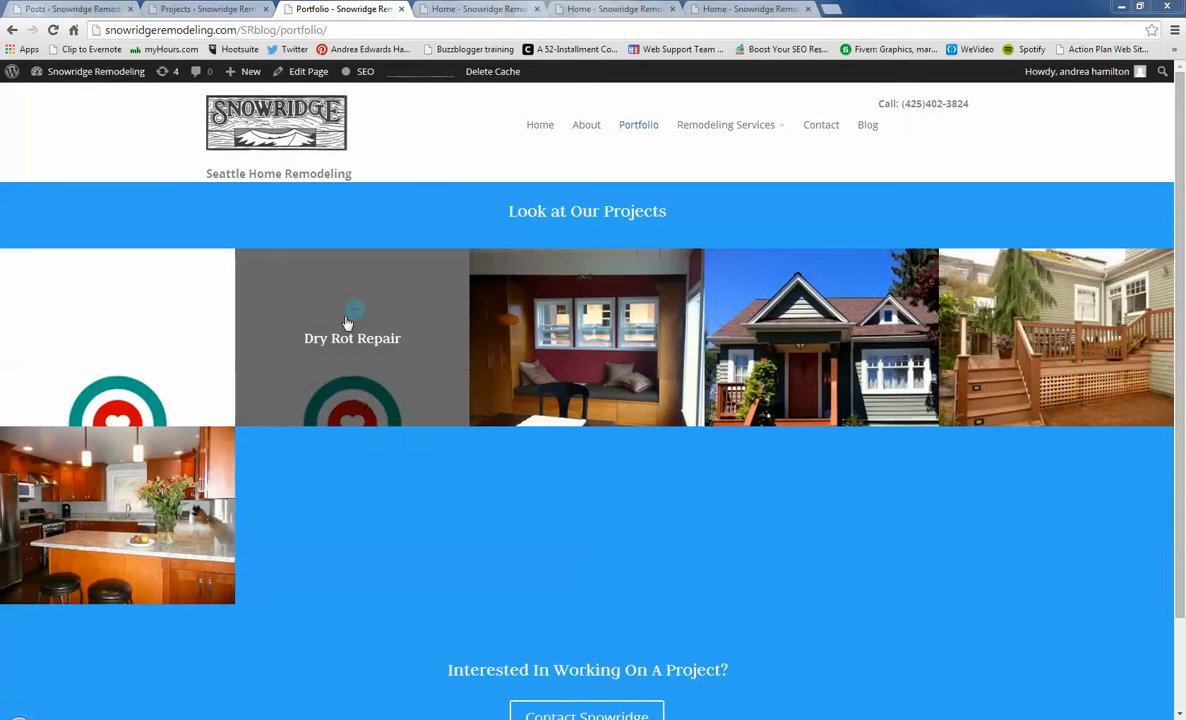
mouse_move(372, 356)
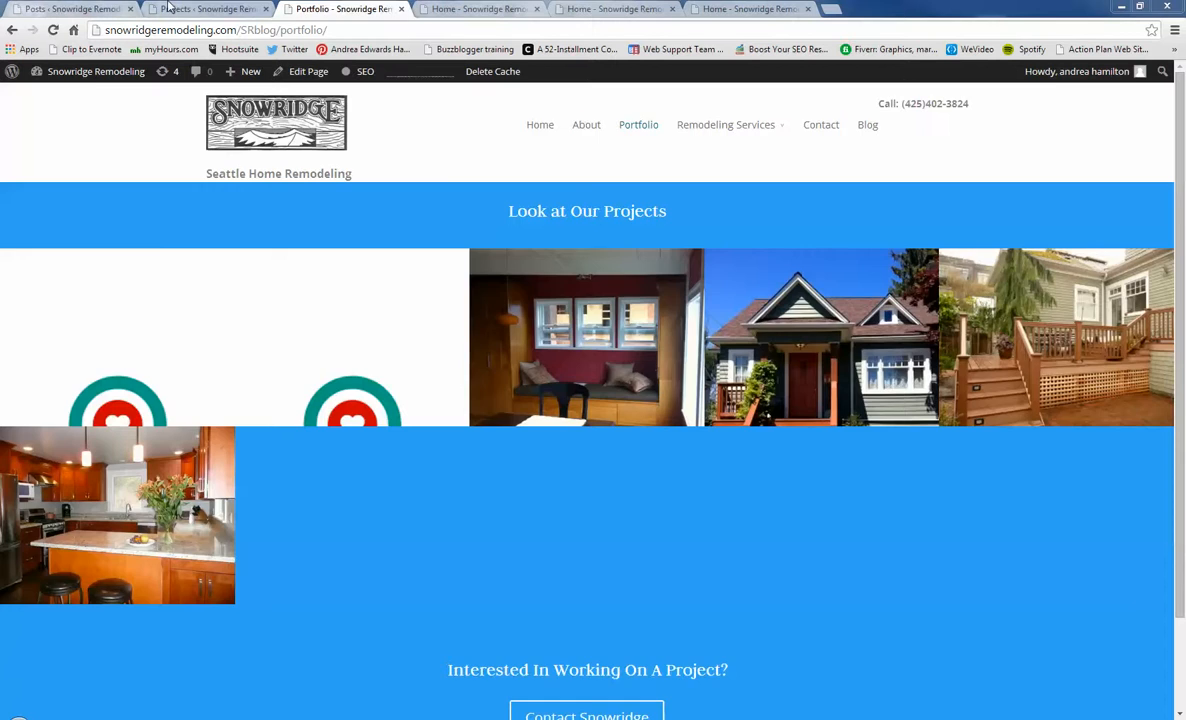
Step: Switch to the admin Projects list to review the eight projects
left_click(208, 8)
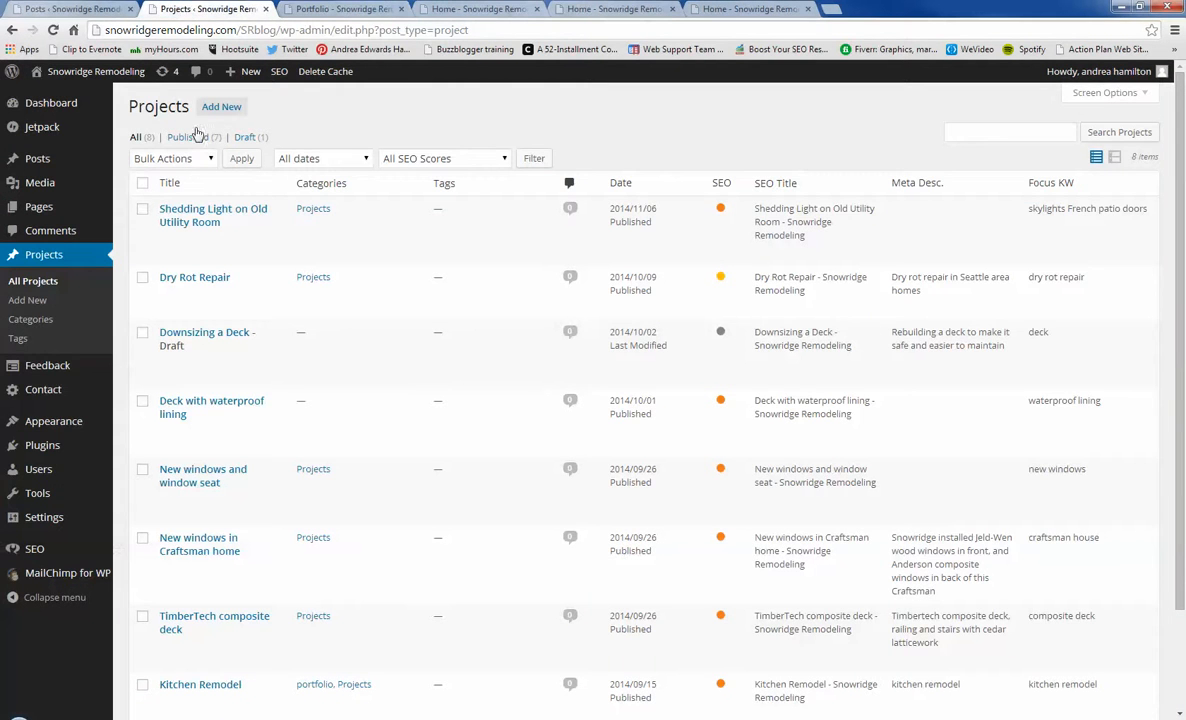
mouse_move(214, 216)
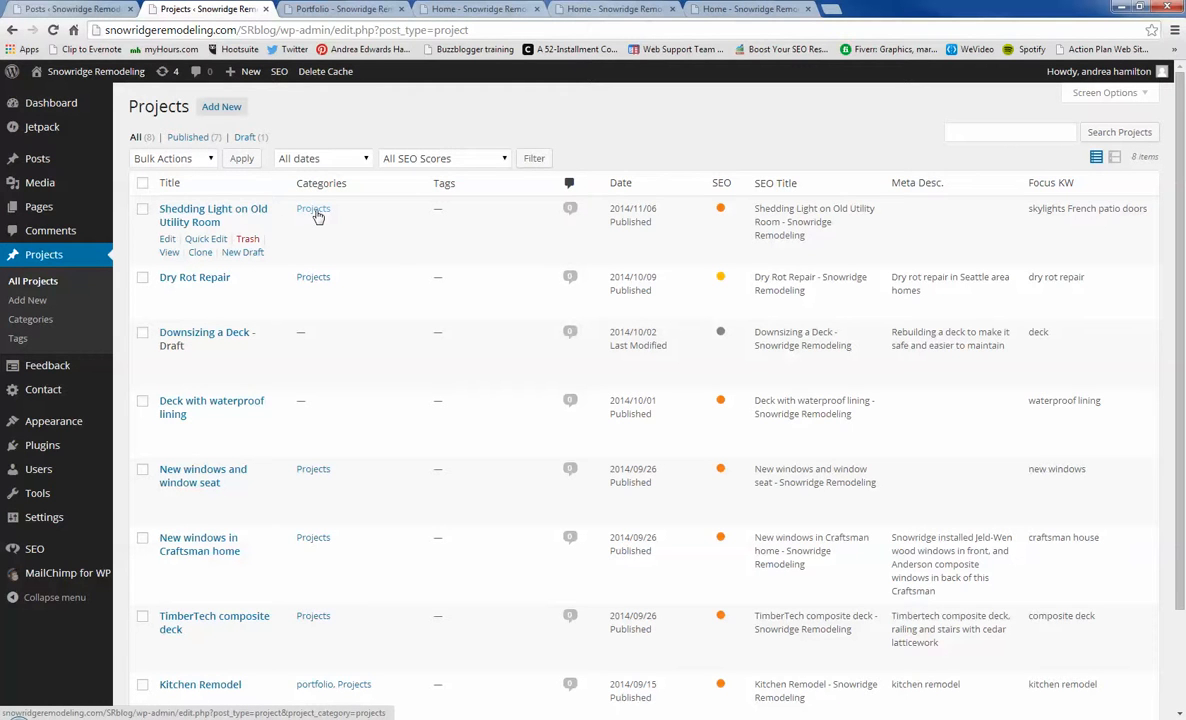
mouse_move(68, 278)
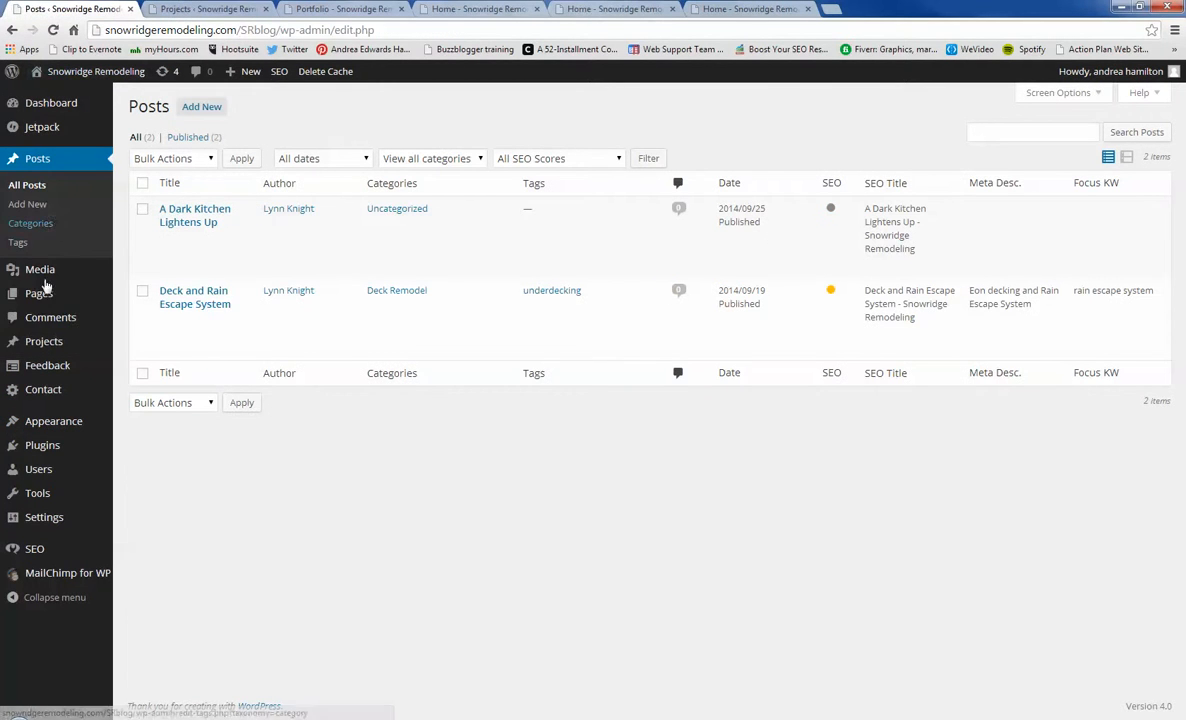
Step: From the Pages list, open the Portfolio page for editing
left_click(38, 292)
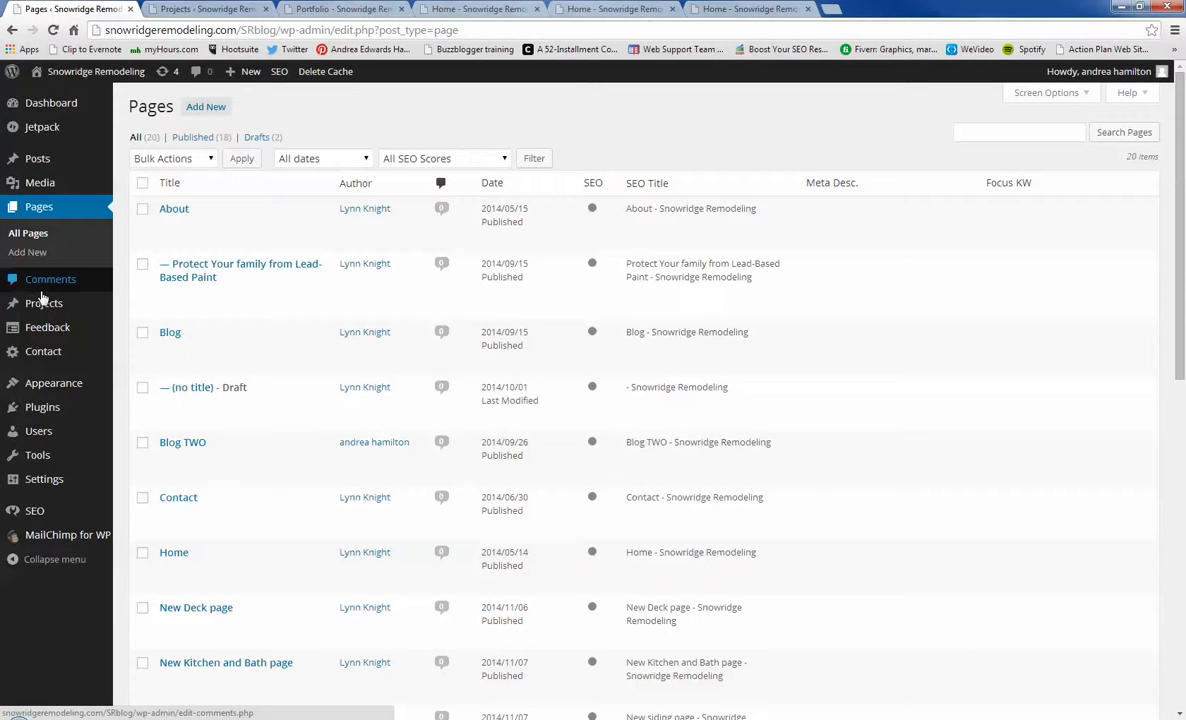
mouse_move(178, 496)
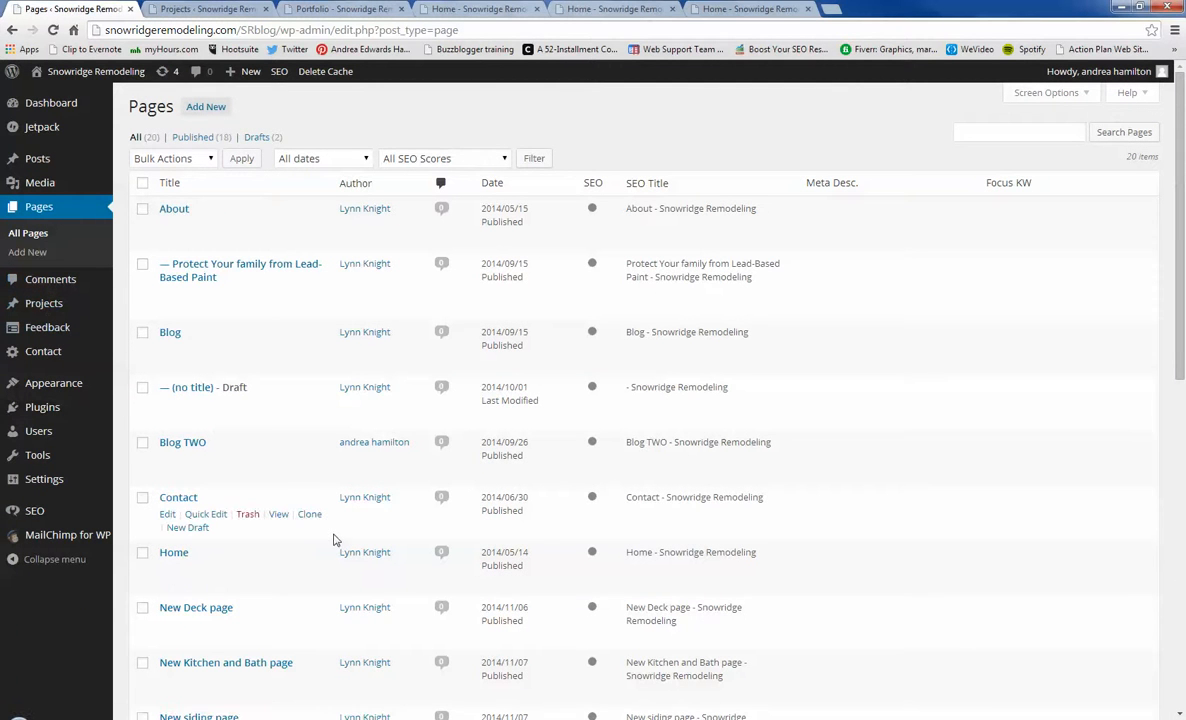
scroll("down", 3)
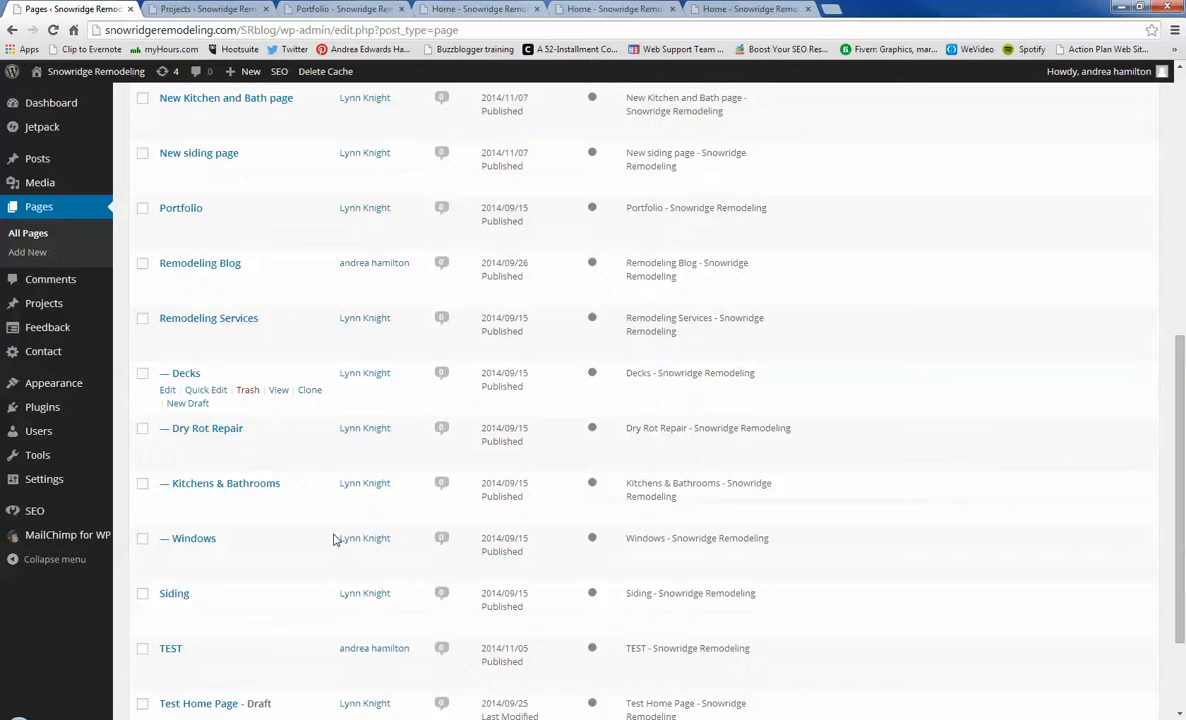
scroll("down", 3)
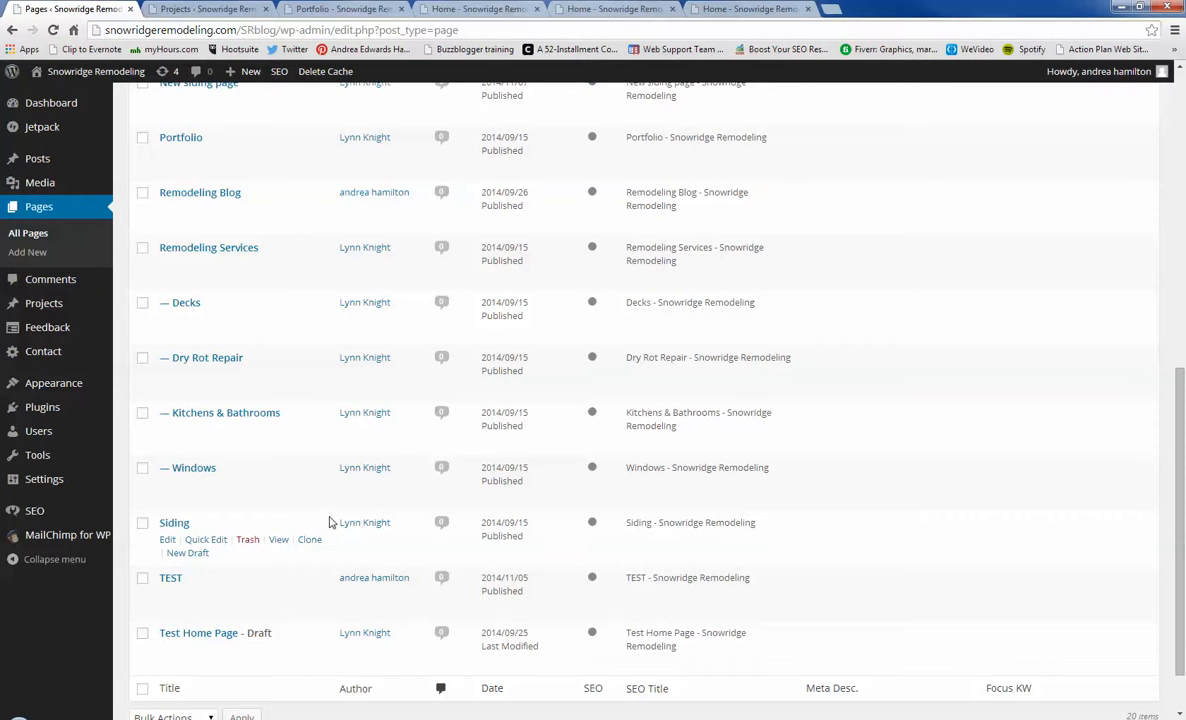
left_click(168, 154)
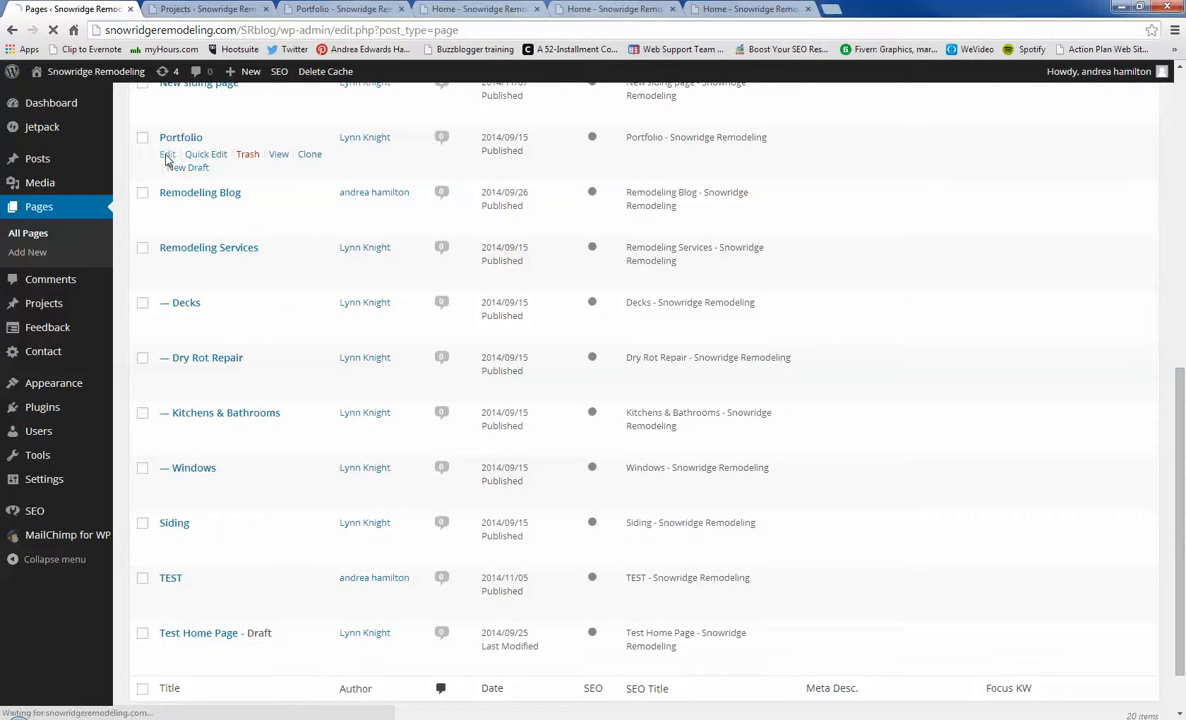
left_click(168, 152)
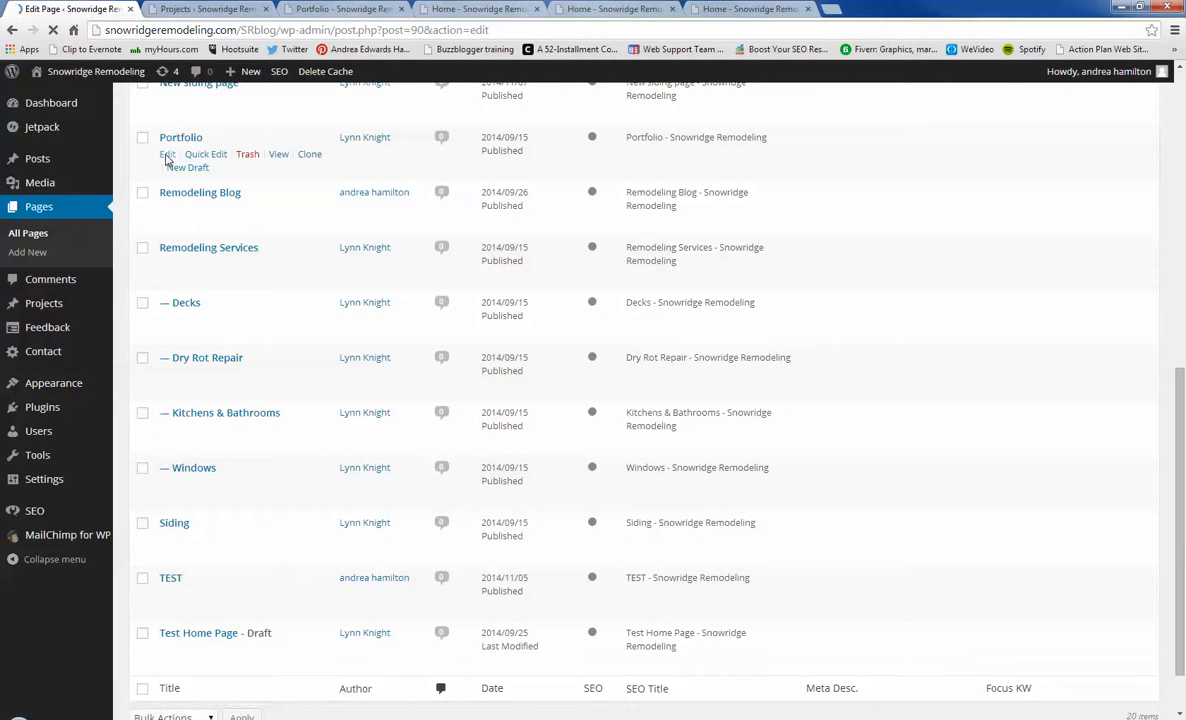
Step: View the live Portfolio page, then return to the admin Projects list
left_click(168, 154)
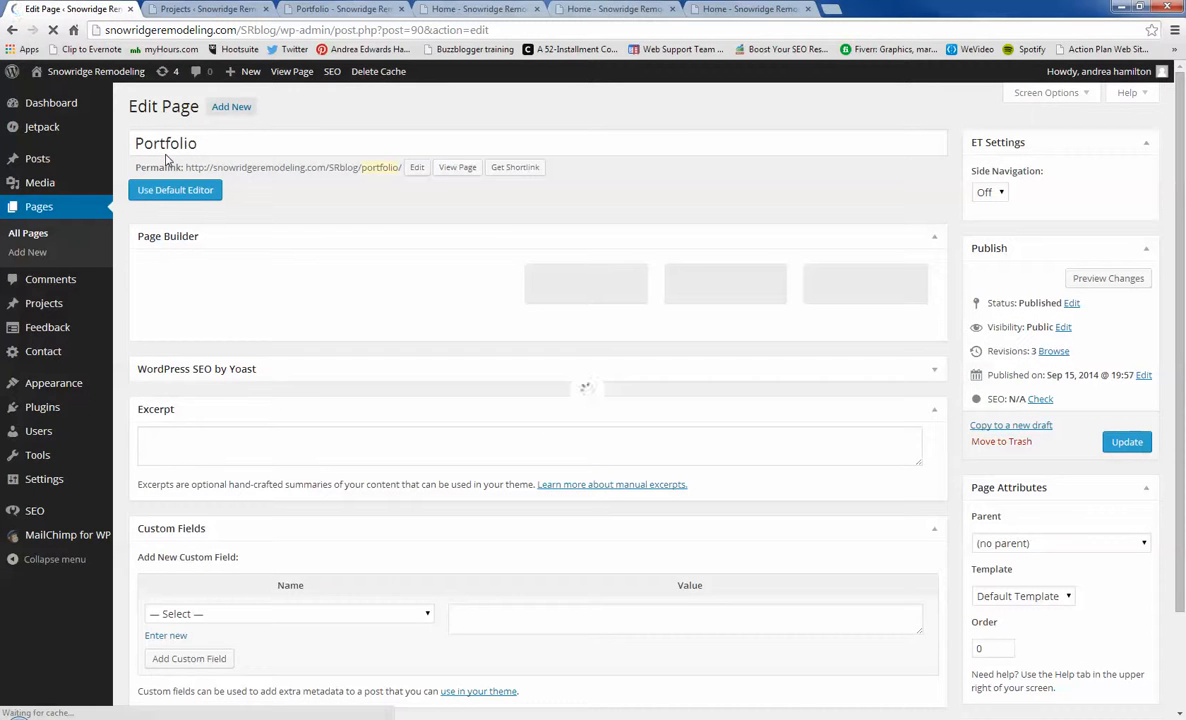
left_click(456, 168)
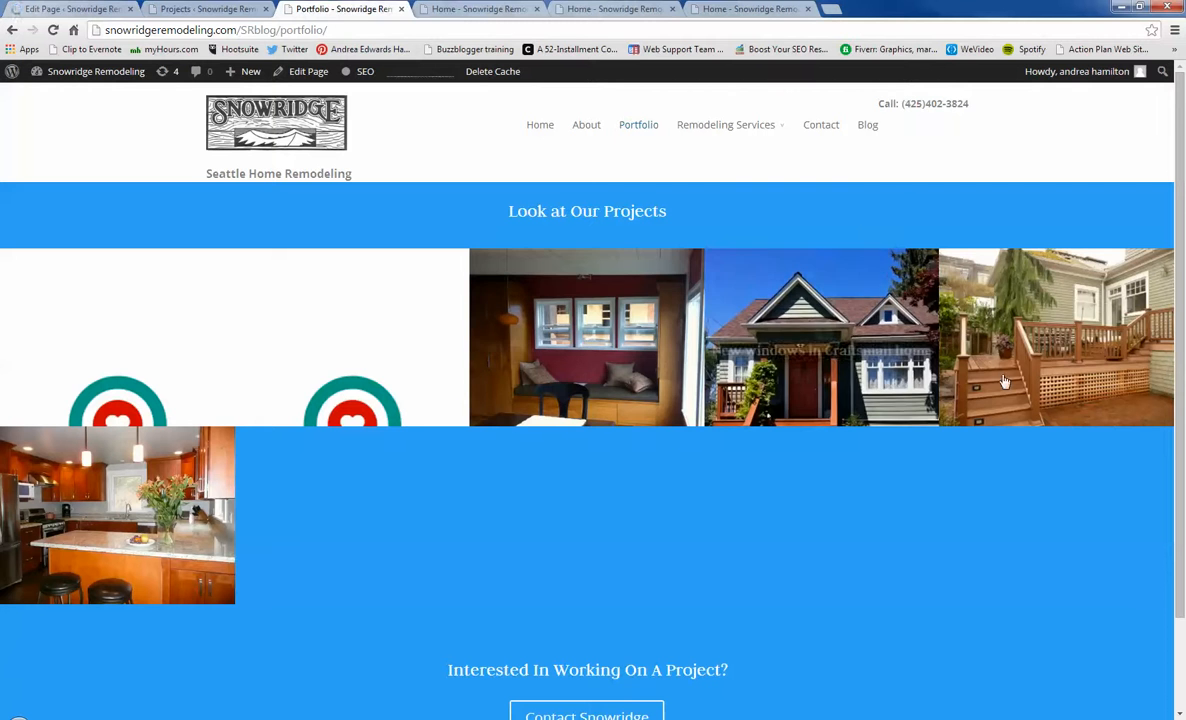
left_click(204, 8)
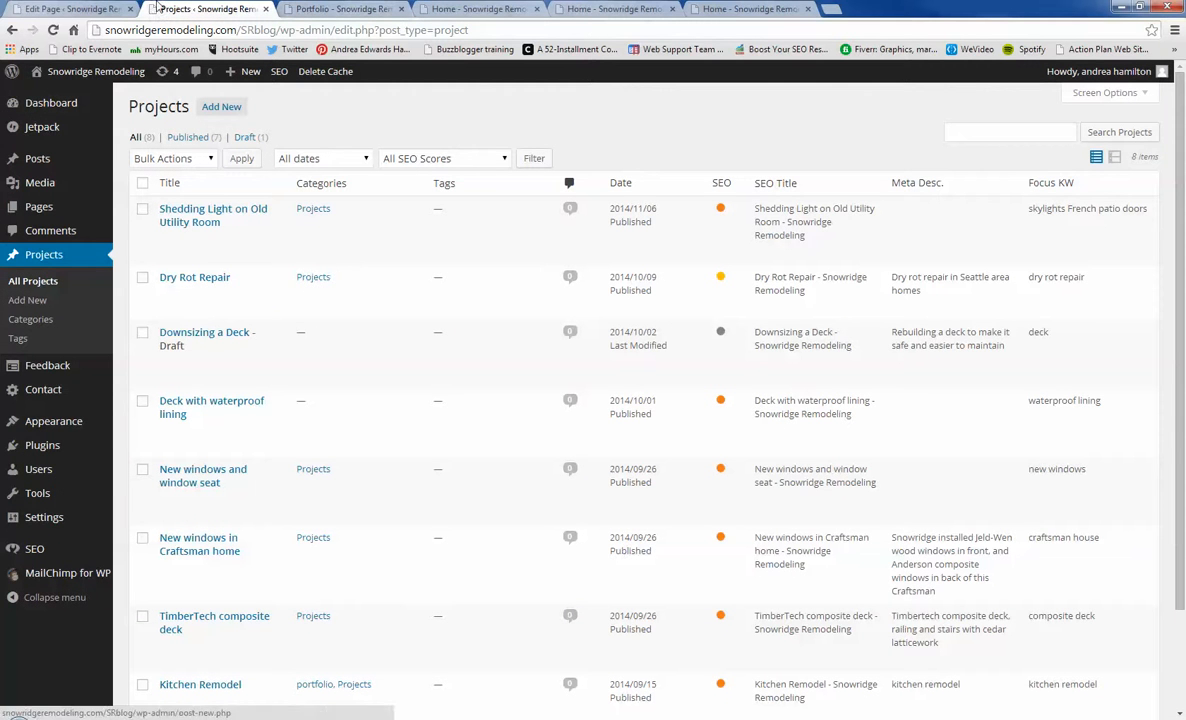
mouse_move(196, 276)
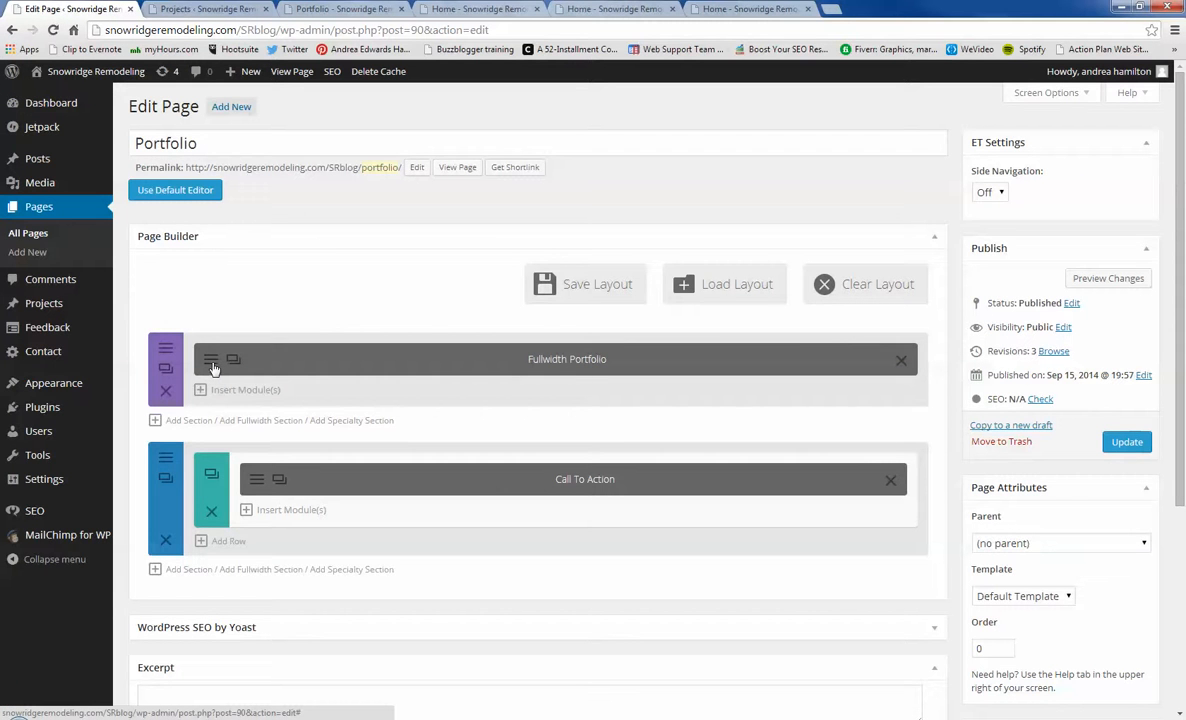
Step: Check the Fullwidth Portfolio module shows 12 Projects posts in a grid, then view the homepage
left_click(210, 360)
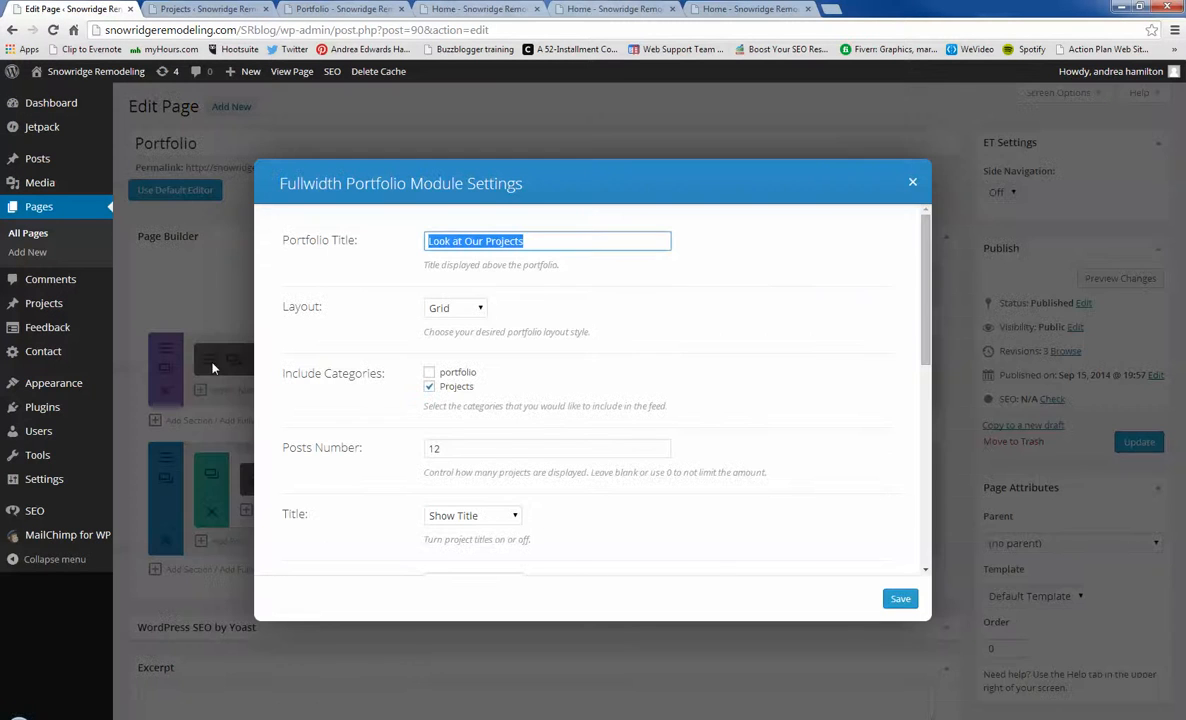
left_click(546, 448)
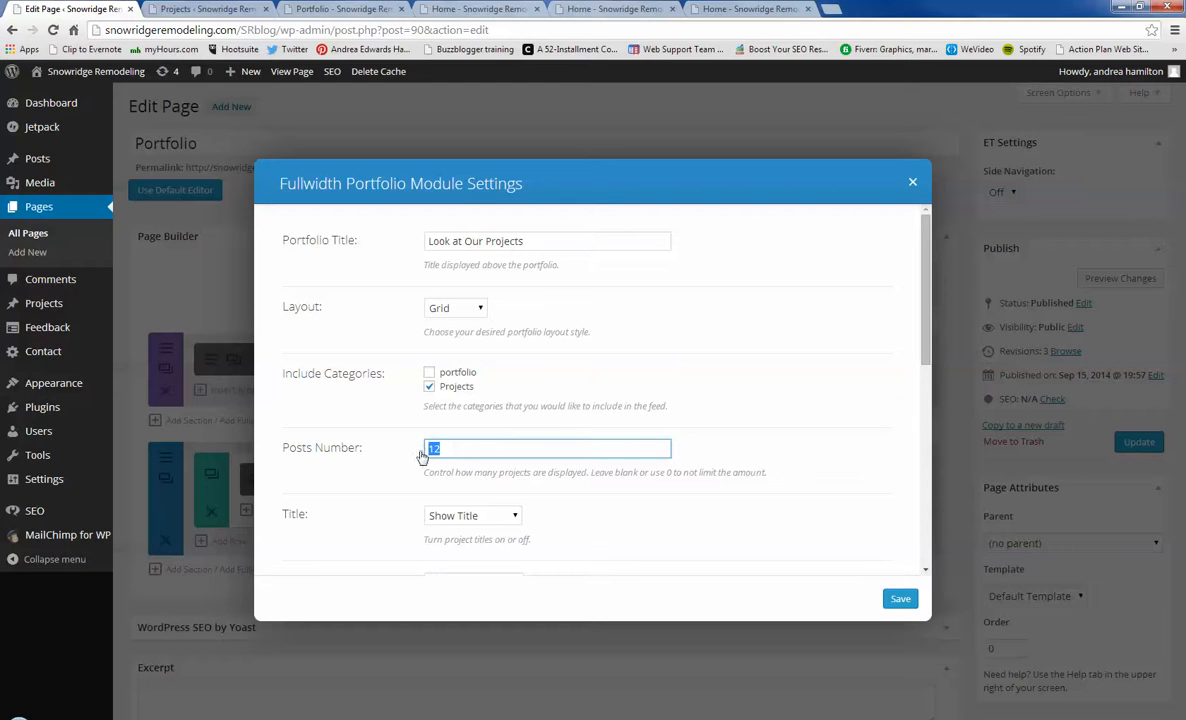
type("12")
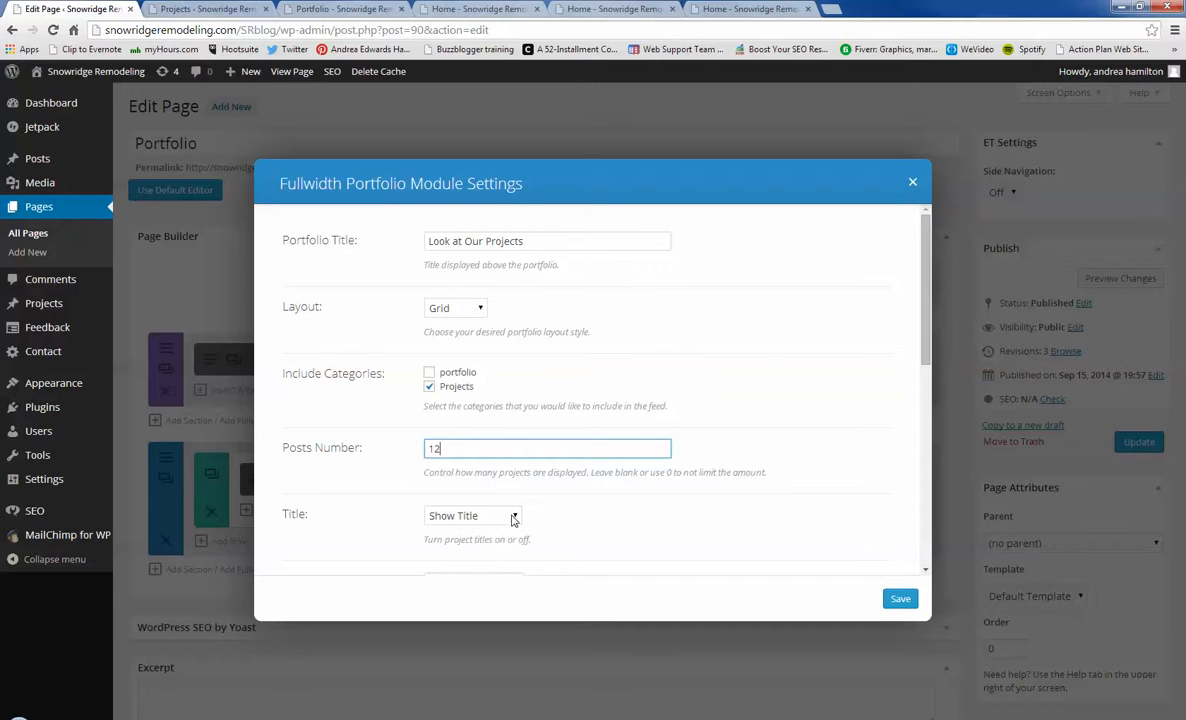
scroll("down", 3)
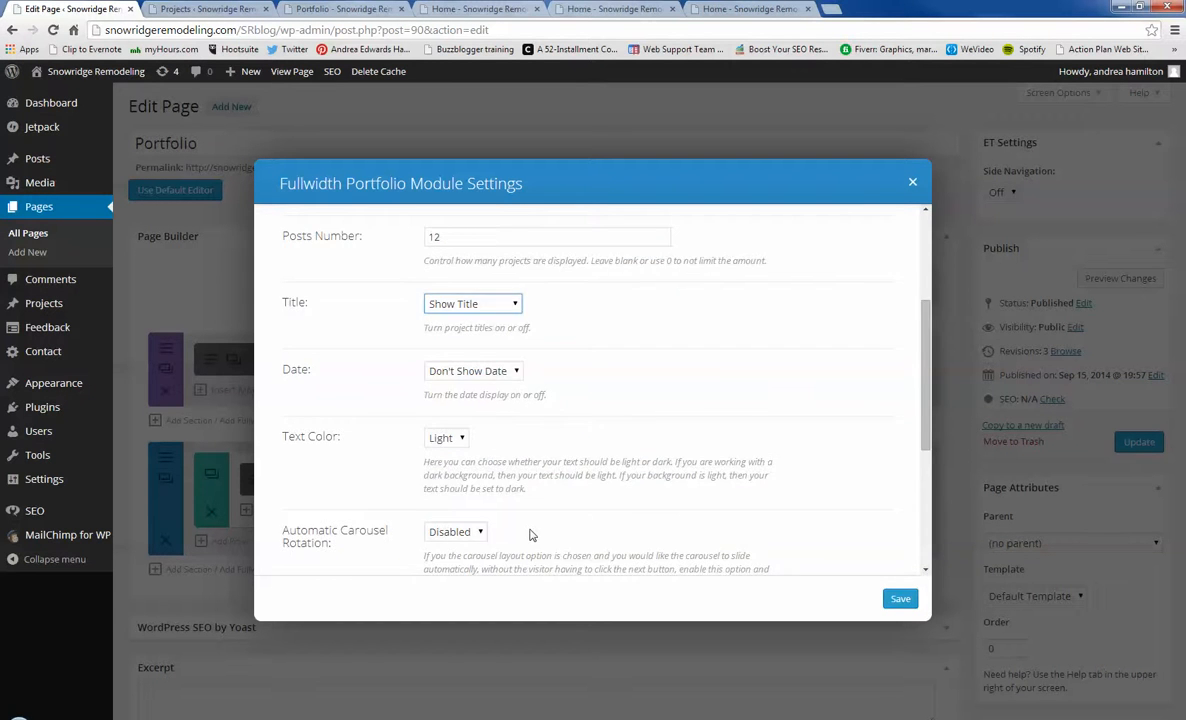
scroll("down", 3)
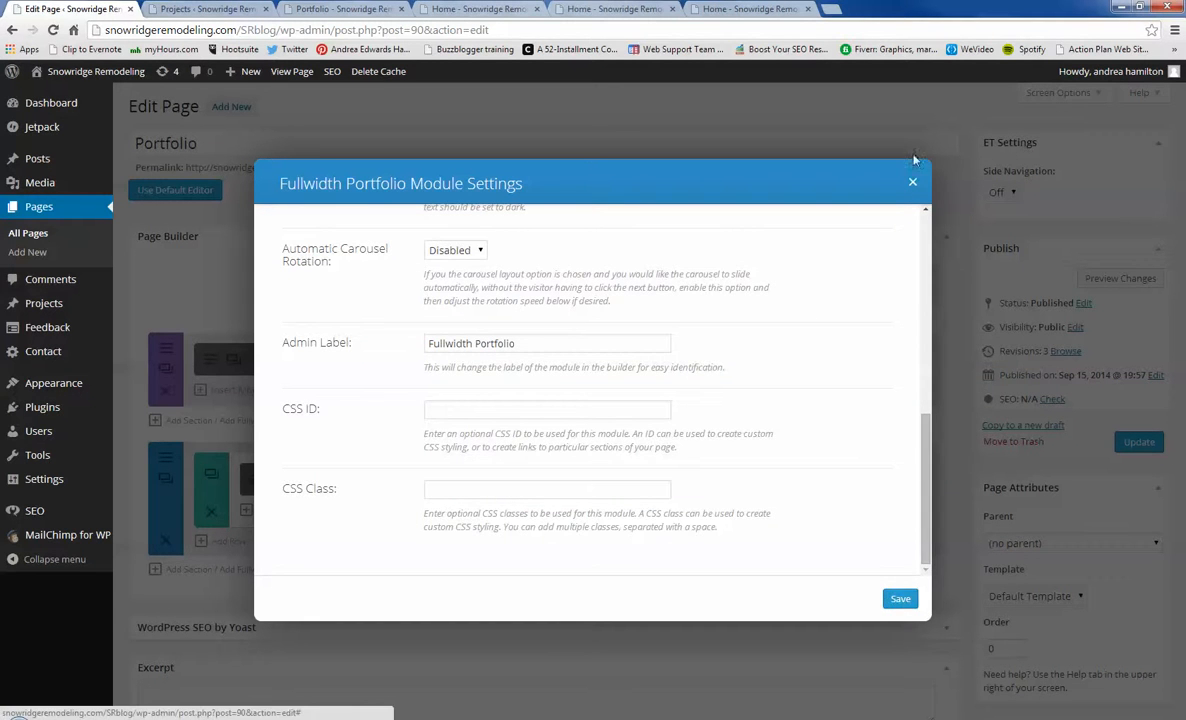
left_click(912, 180)
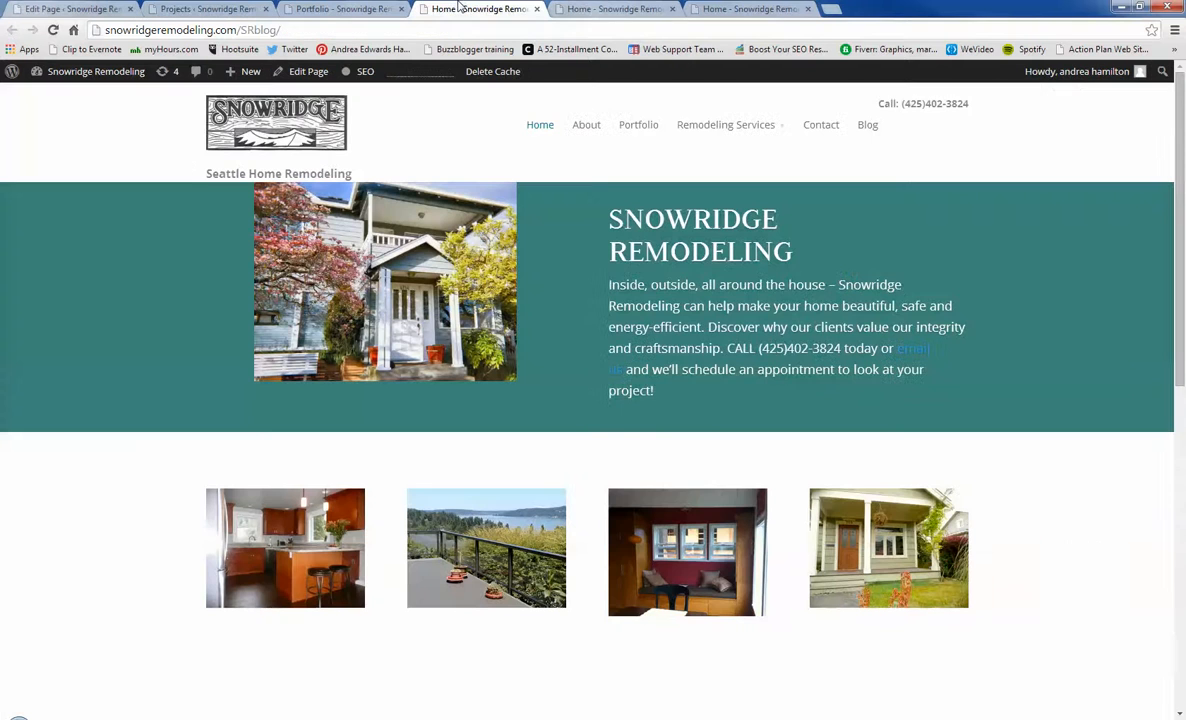
mouse_move(624, 8)
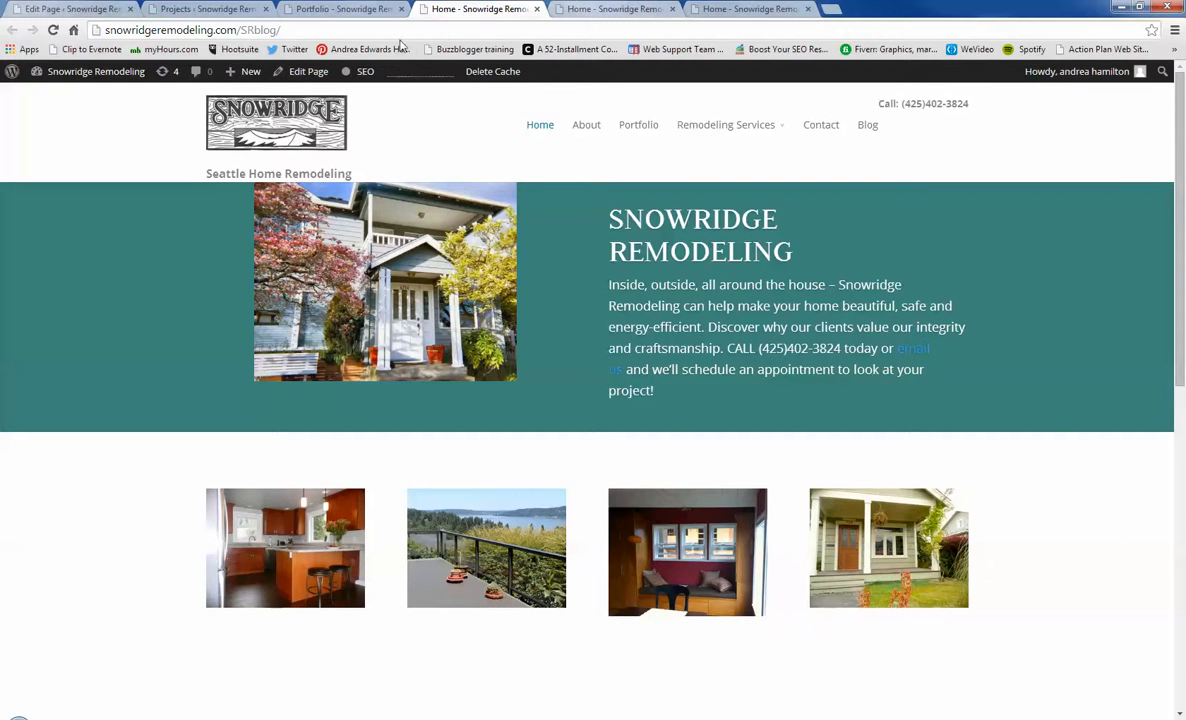
Step: From the live Portfolio page, open the New windows and window seat project
left_click(638, 124)
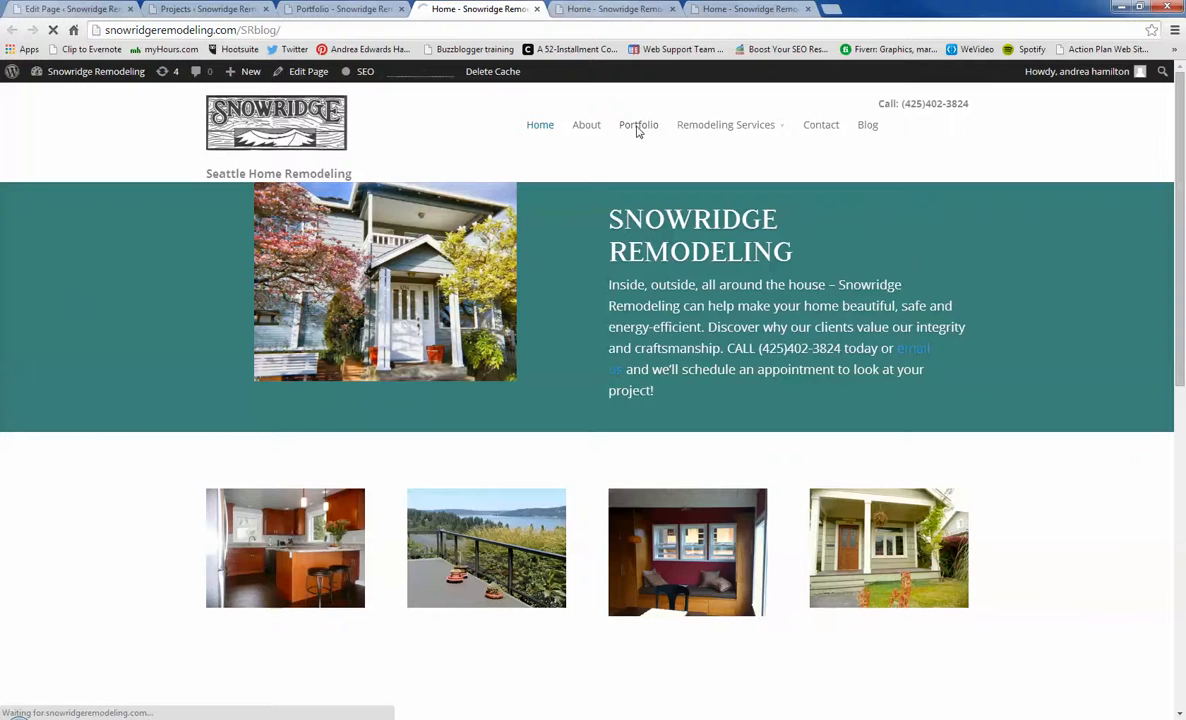
left_click(638, 124)
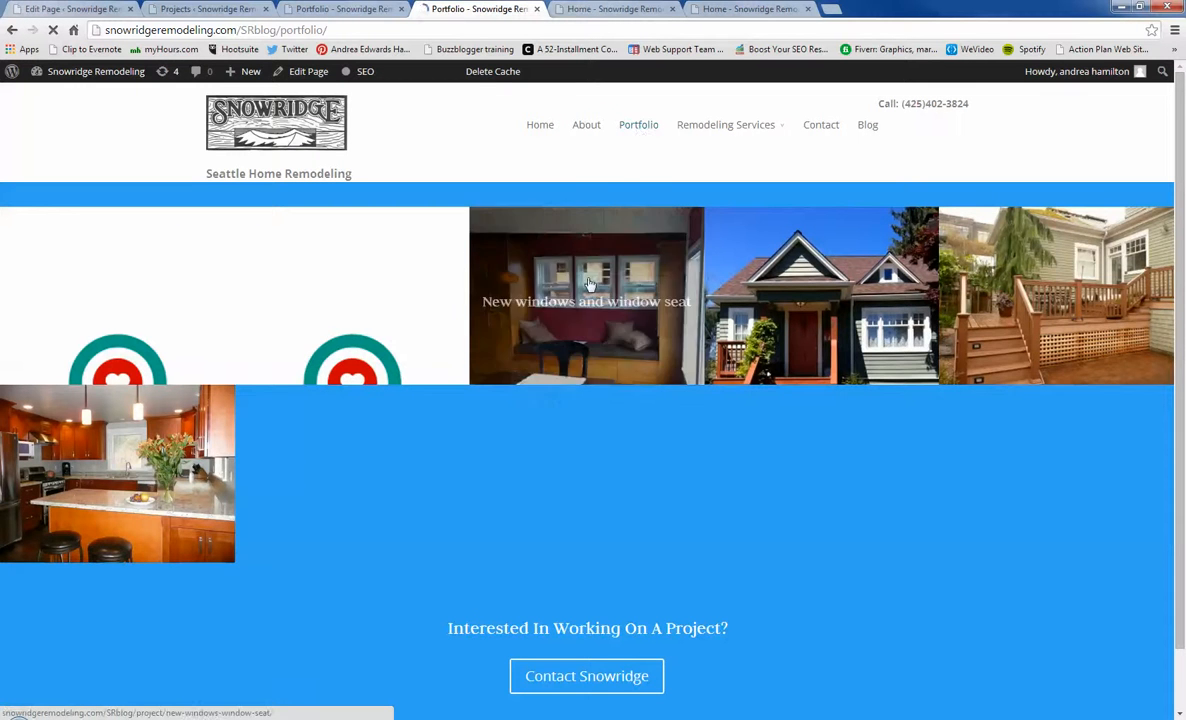
left_click(586, 284)
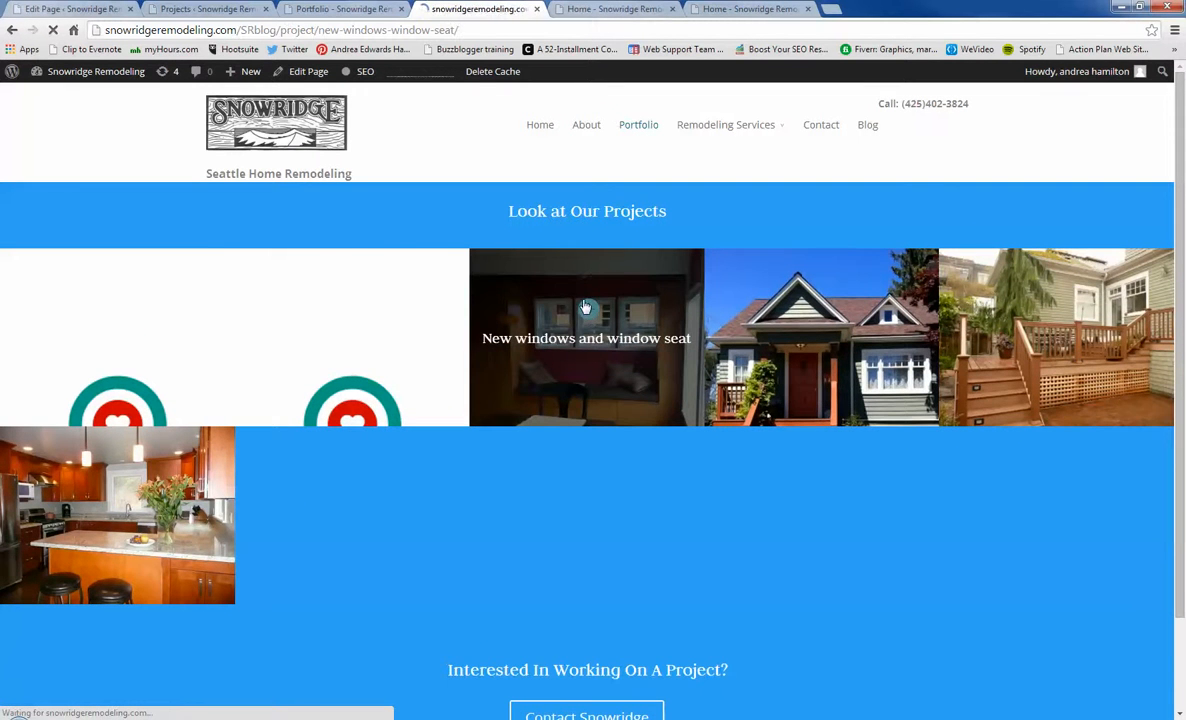
left_click(586, 336)
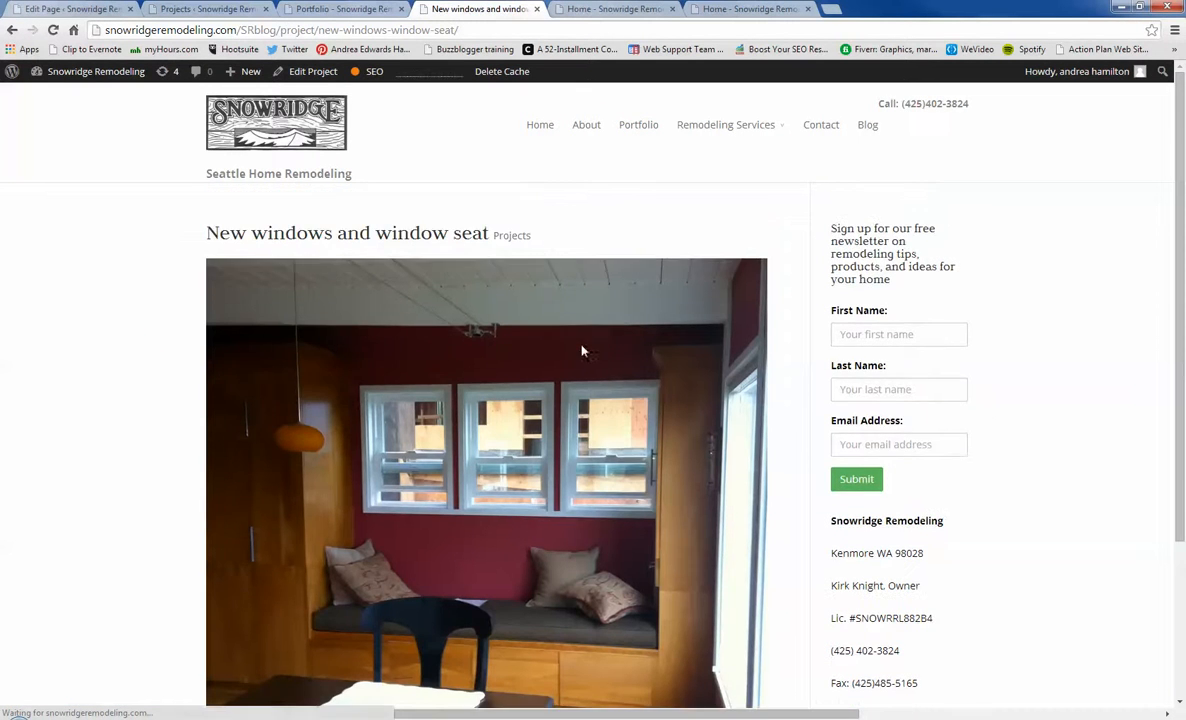
scroll("down", 3)
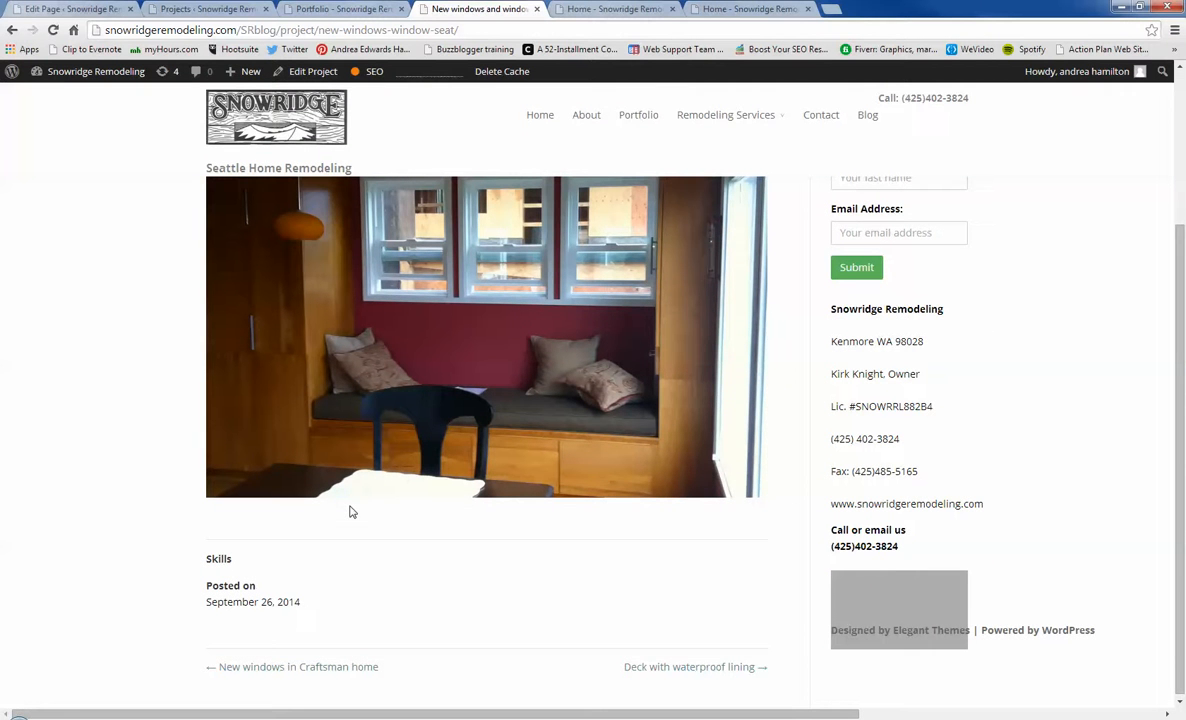
mouse_move(638, 114)
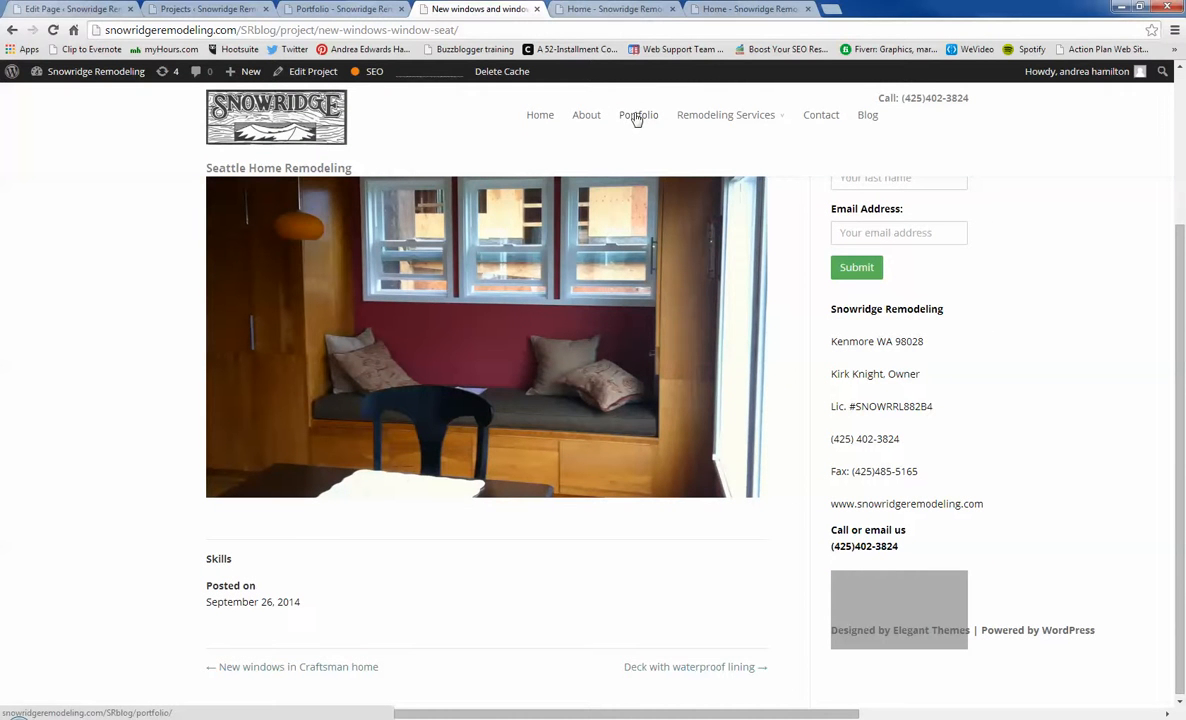
Step: Open the New windows in Craftsman home project page and review its placeholder text
left_click(638, 114)
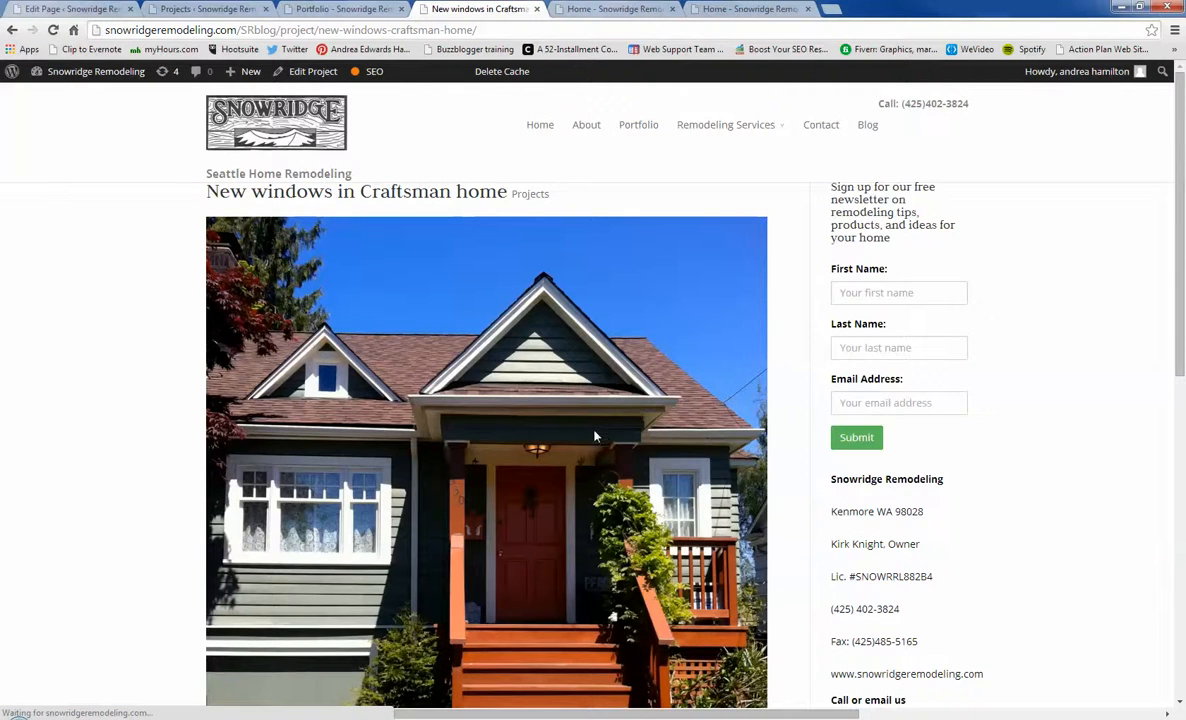
scroll("down", 3)
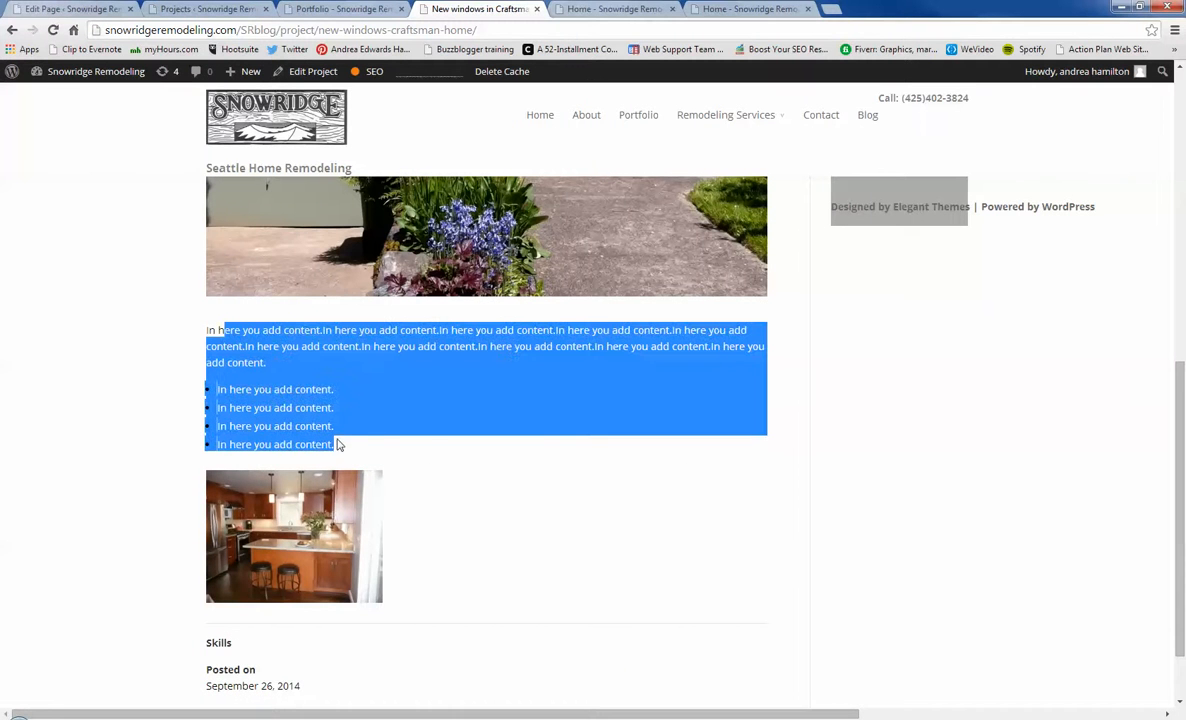
mouse_move(648, 444)
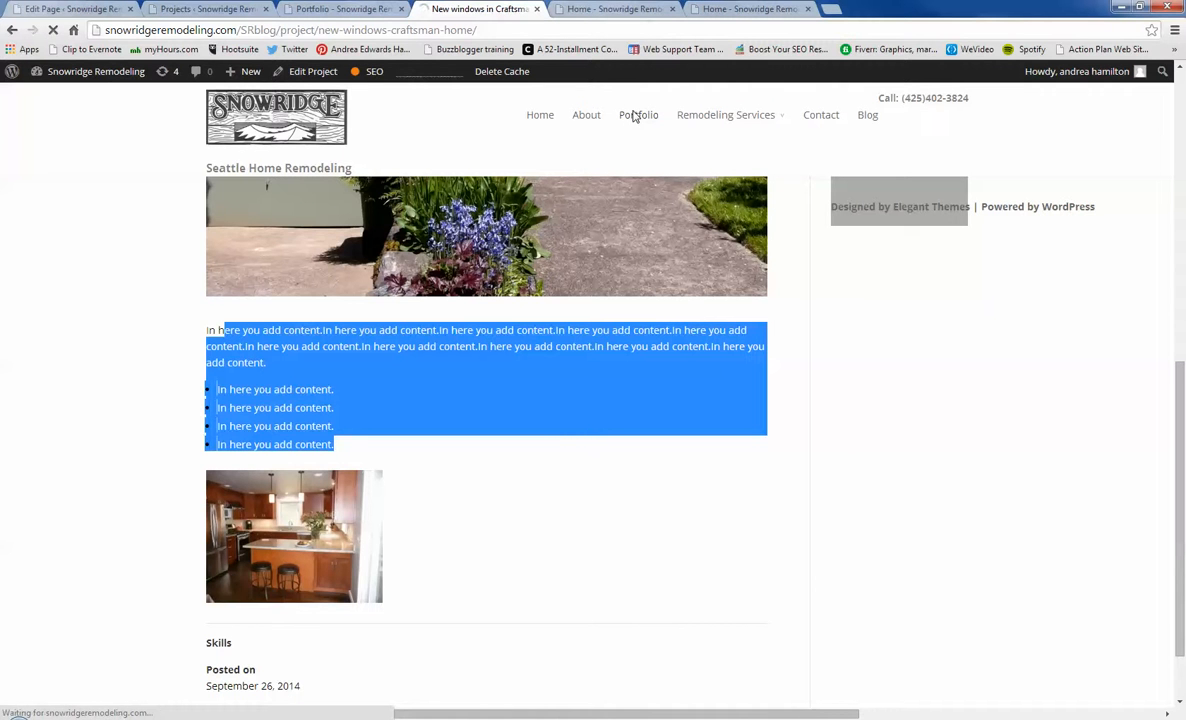
Step: Open Shedding Light on Old Utility Room from the portfolio grid and select its description's opening
left_click(638, 114)
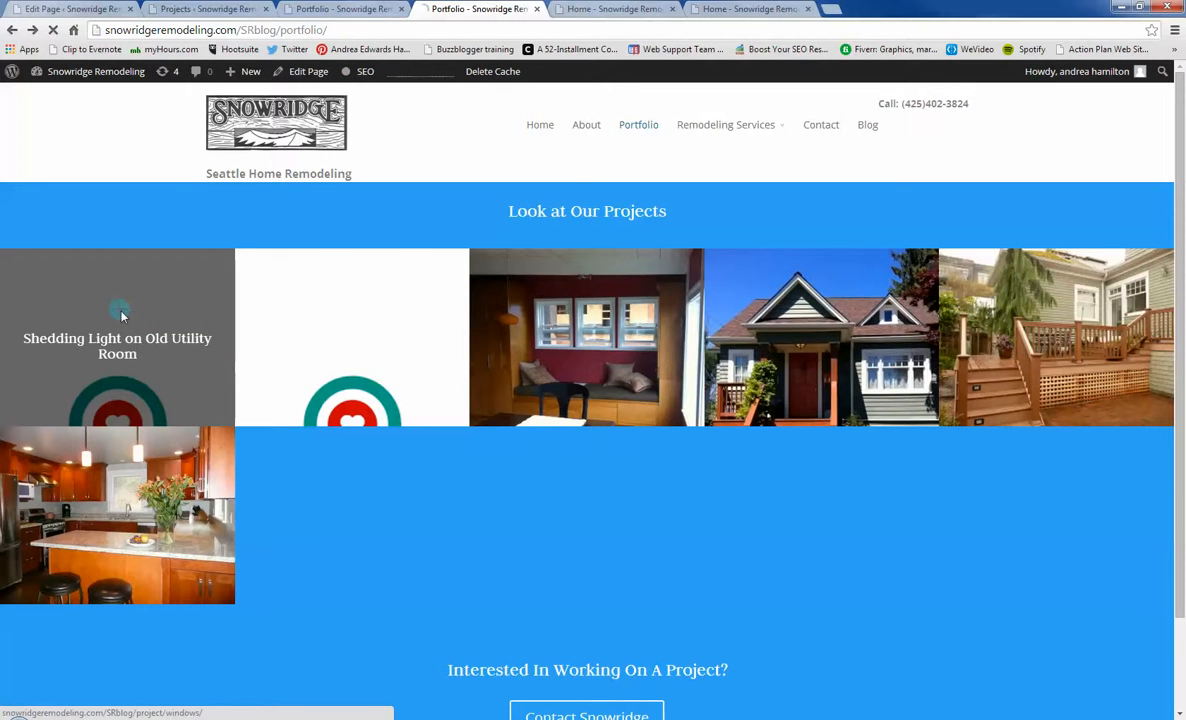
left_click(116, 344)
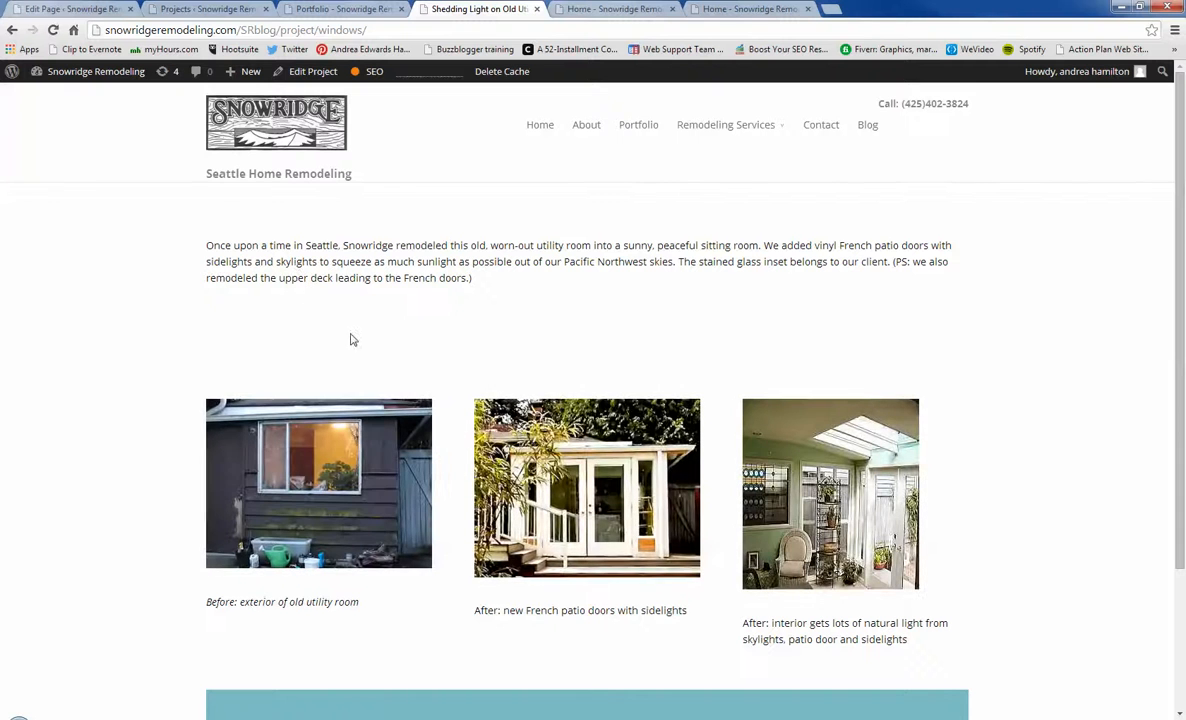
mouse_move(476, 364)
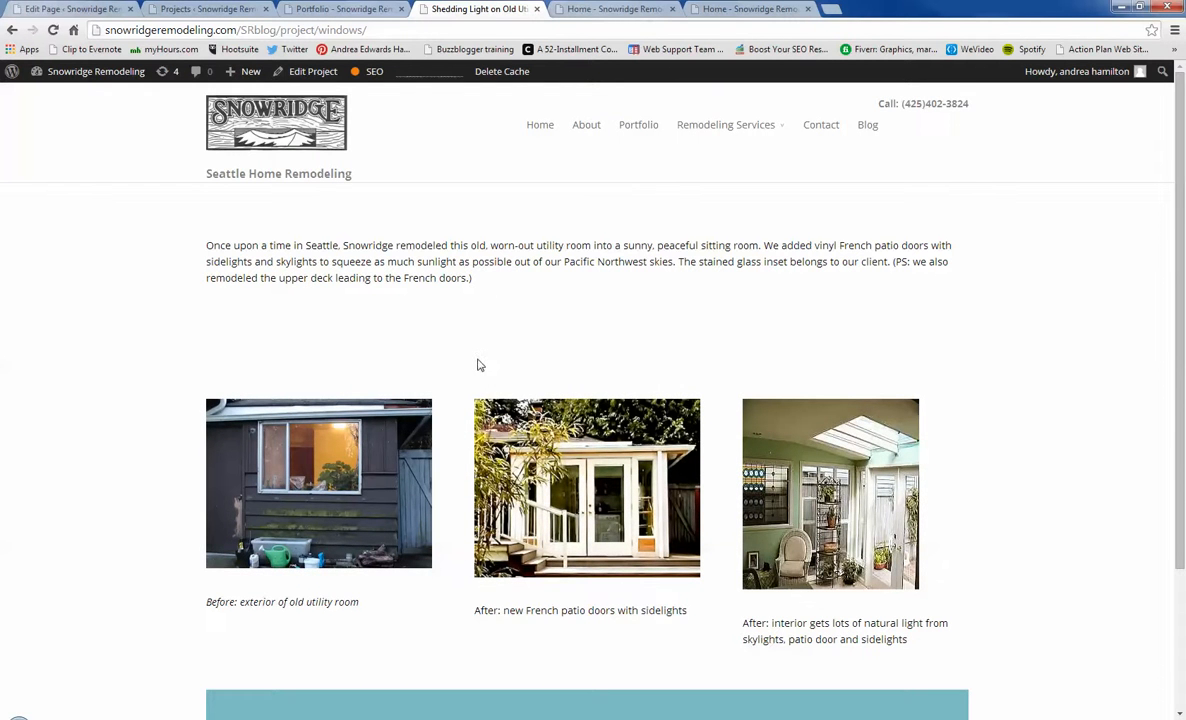
mouse_move(456, 314)
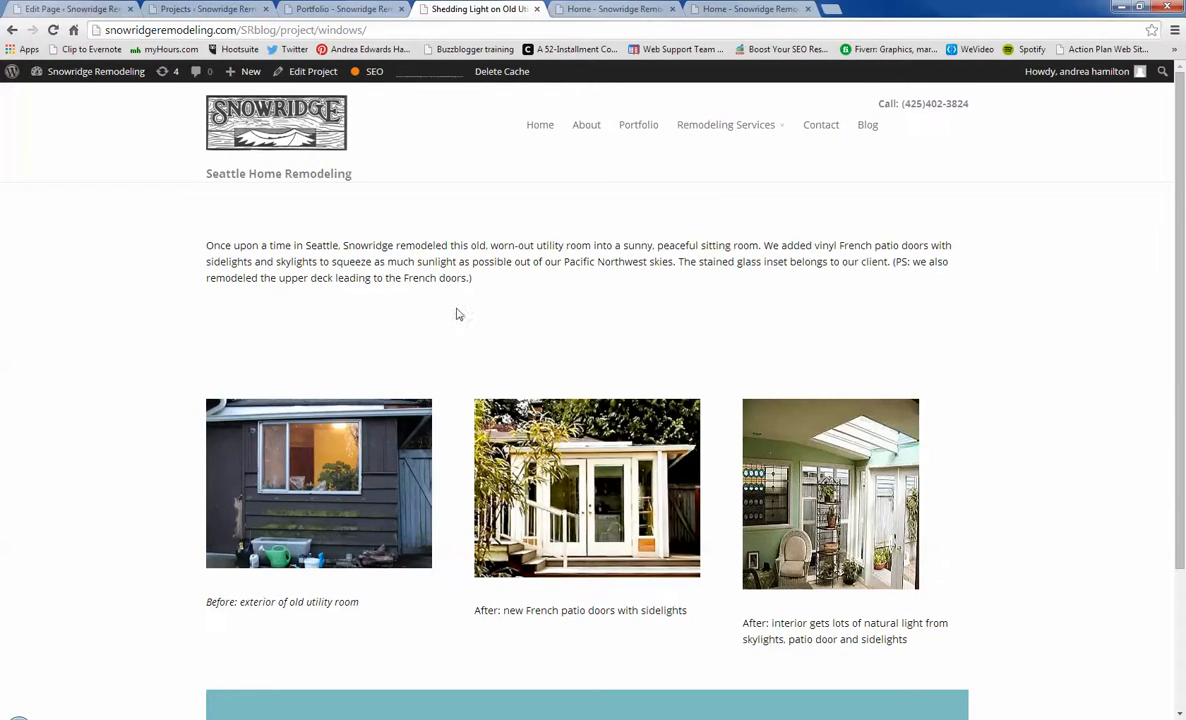
mouse_move(380, 312)
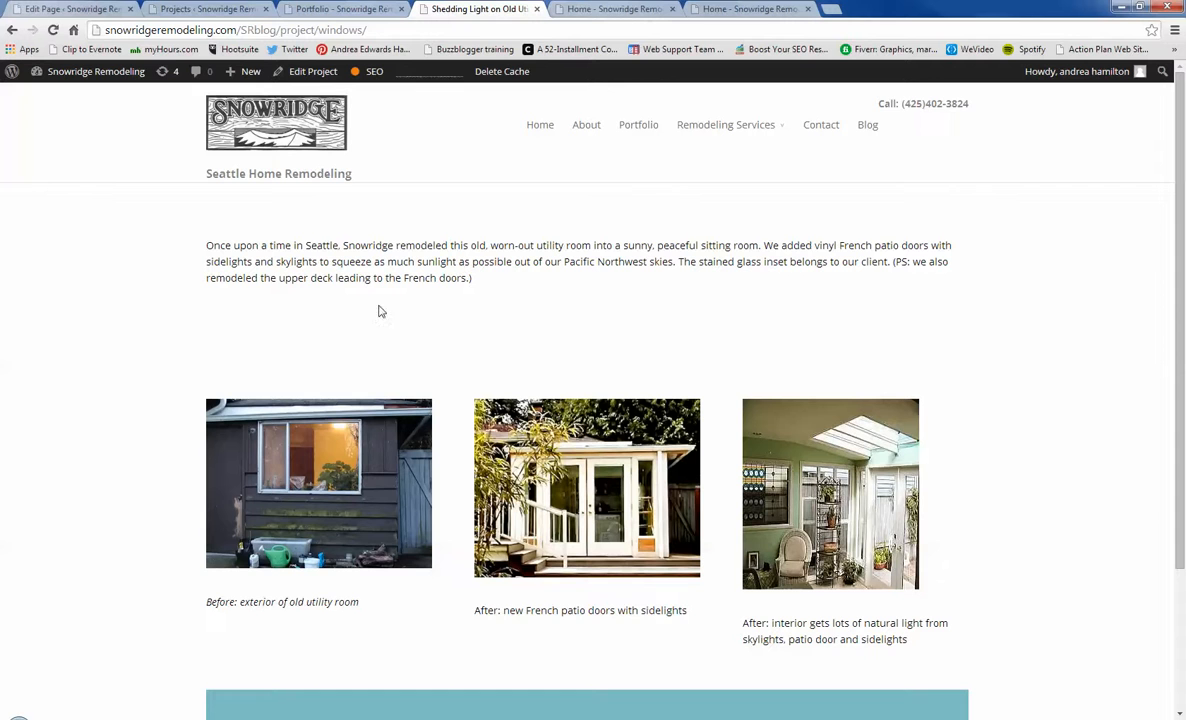
mouse_move(208, 244)
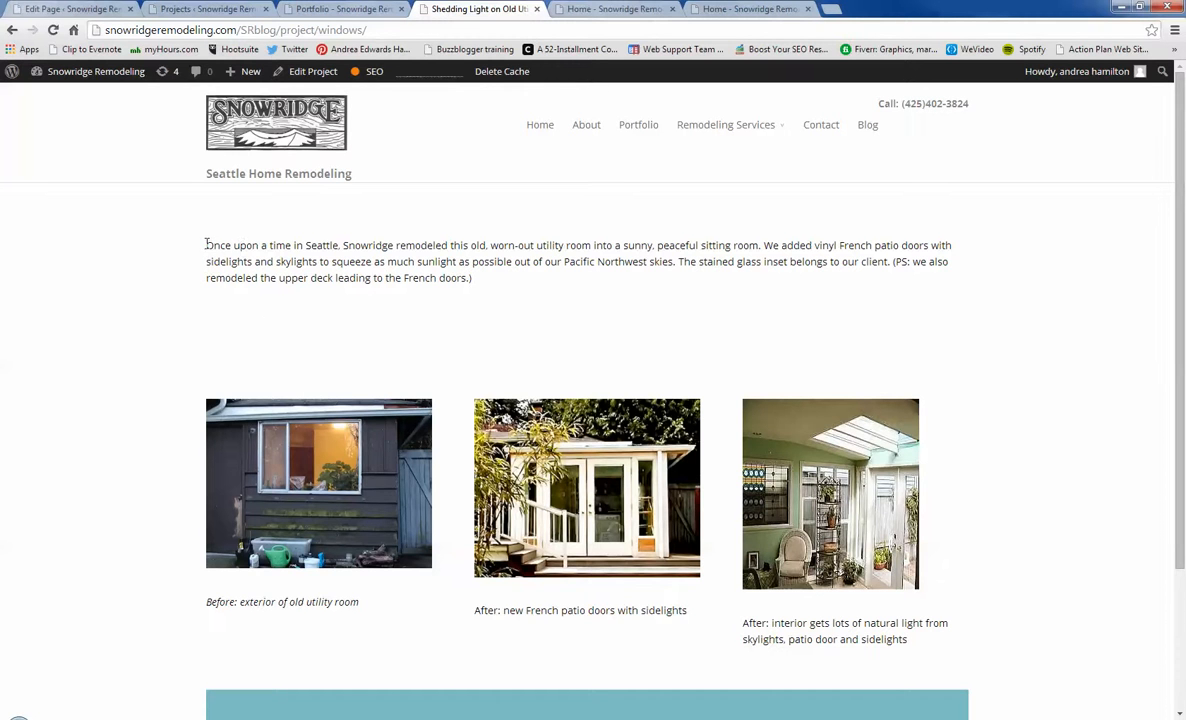
left_click_drag(206, 244, 518, 244)
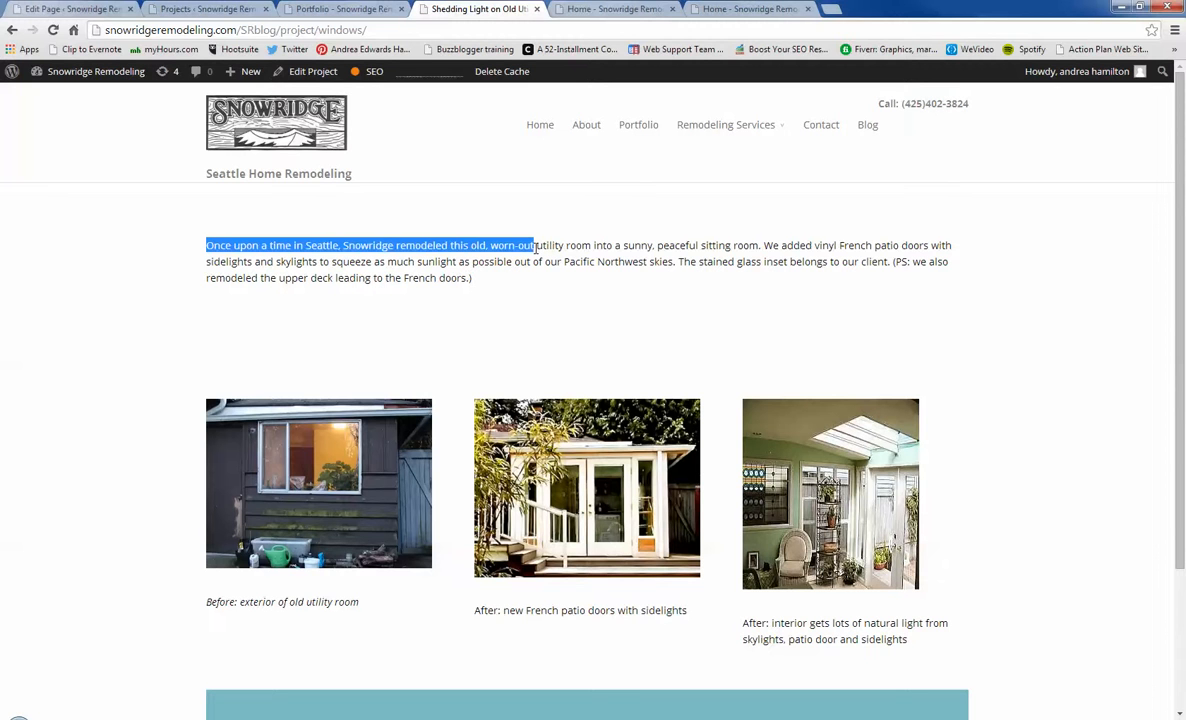
mouse_move(98, 20)
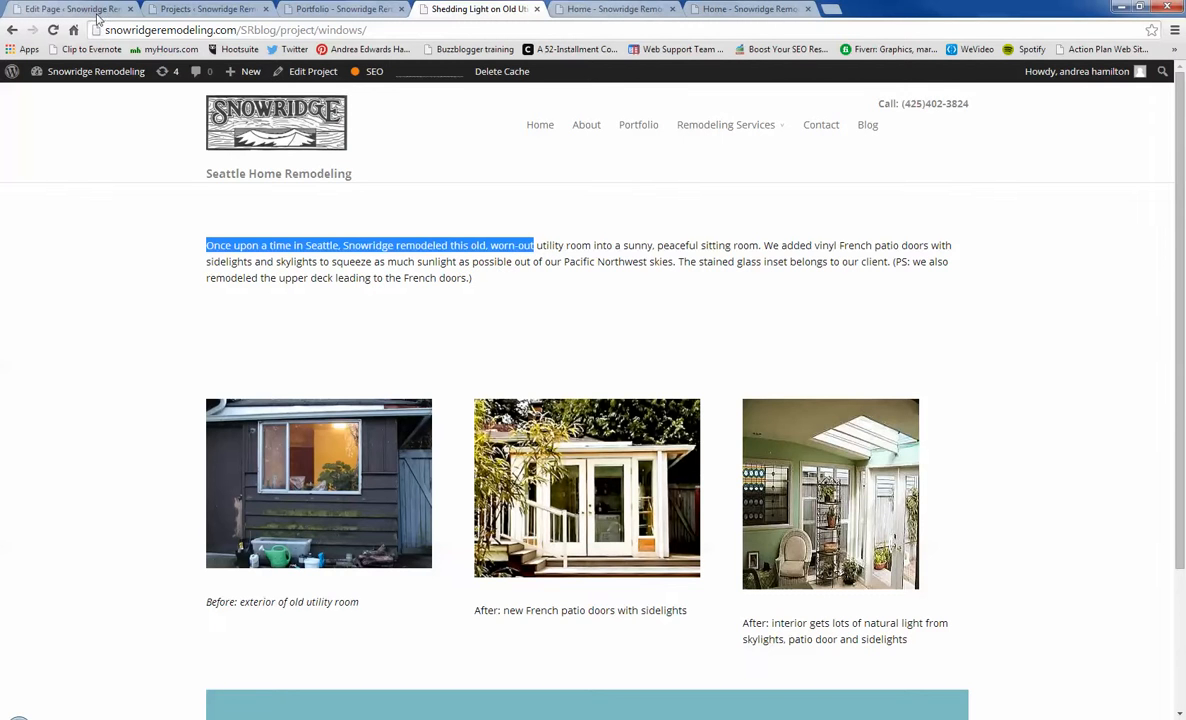
Step: Open New windows in Craftsman home in the editor and review its Categories
left_click(64, 8)
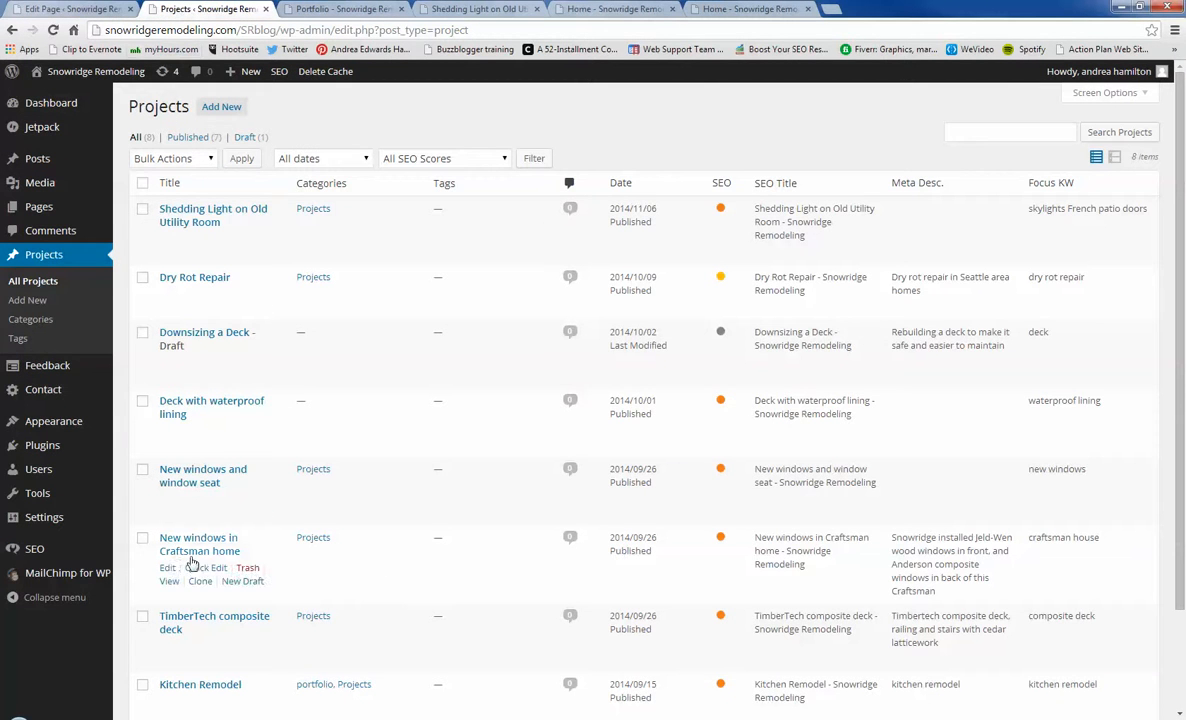
left_click(166, 568)
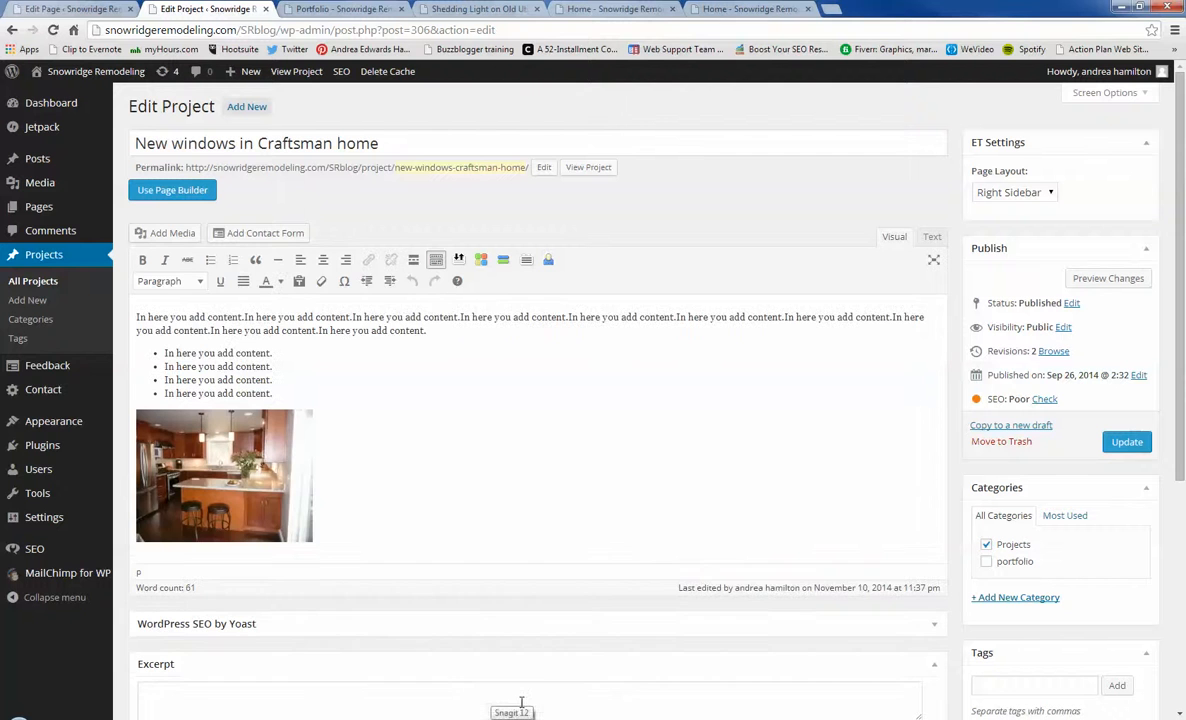
left_click_drag(136, 316, 272, 380)
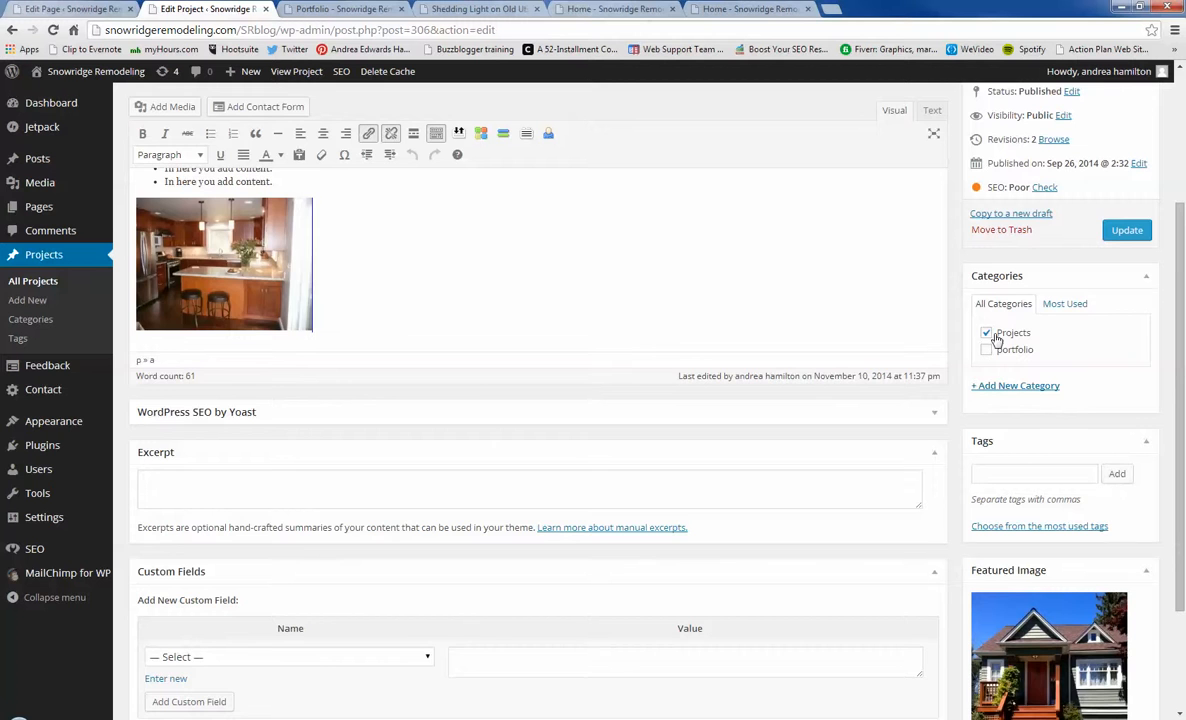
scroll("down", 3)
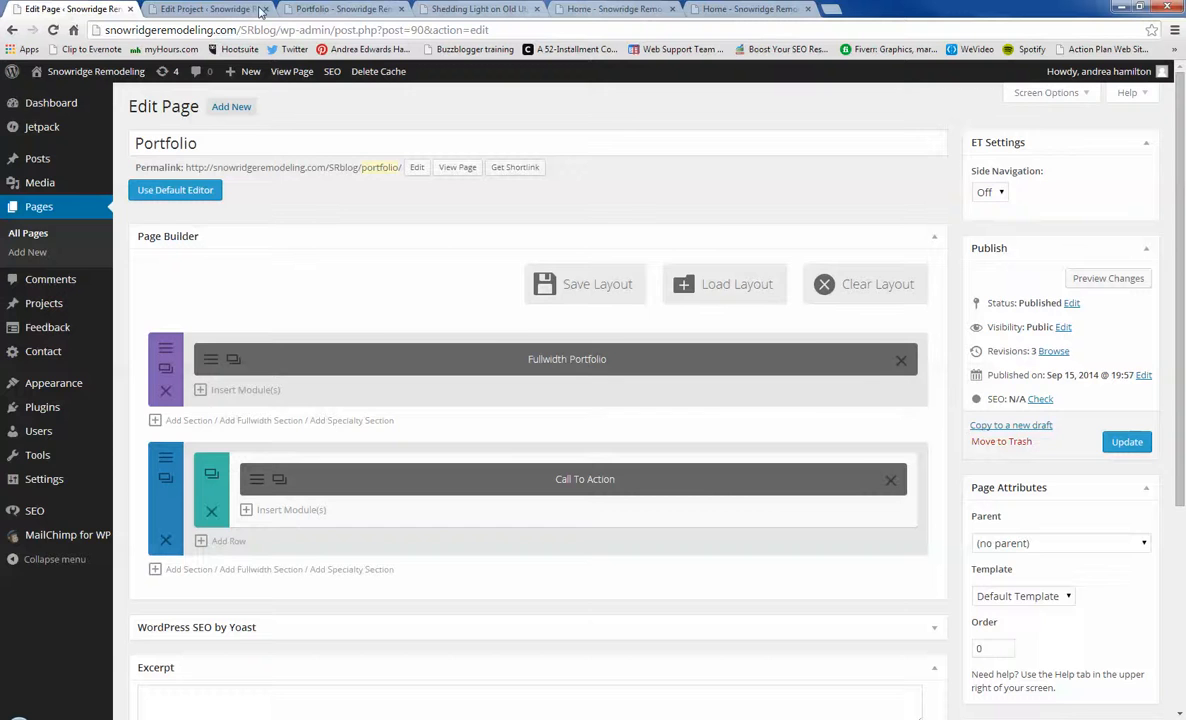
Step: Open the Shedding Light on Old Utility Room project's description Text module settings
left_click(208, 8)
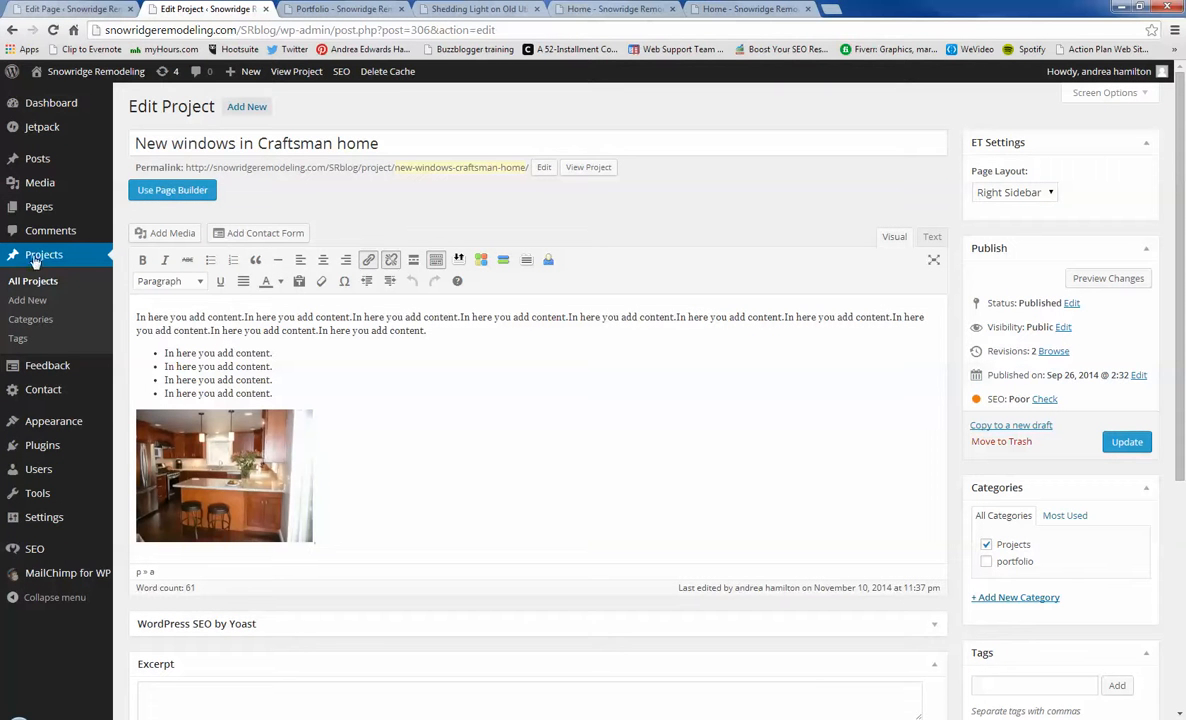
left_click(32, 280)
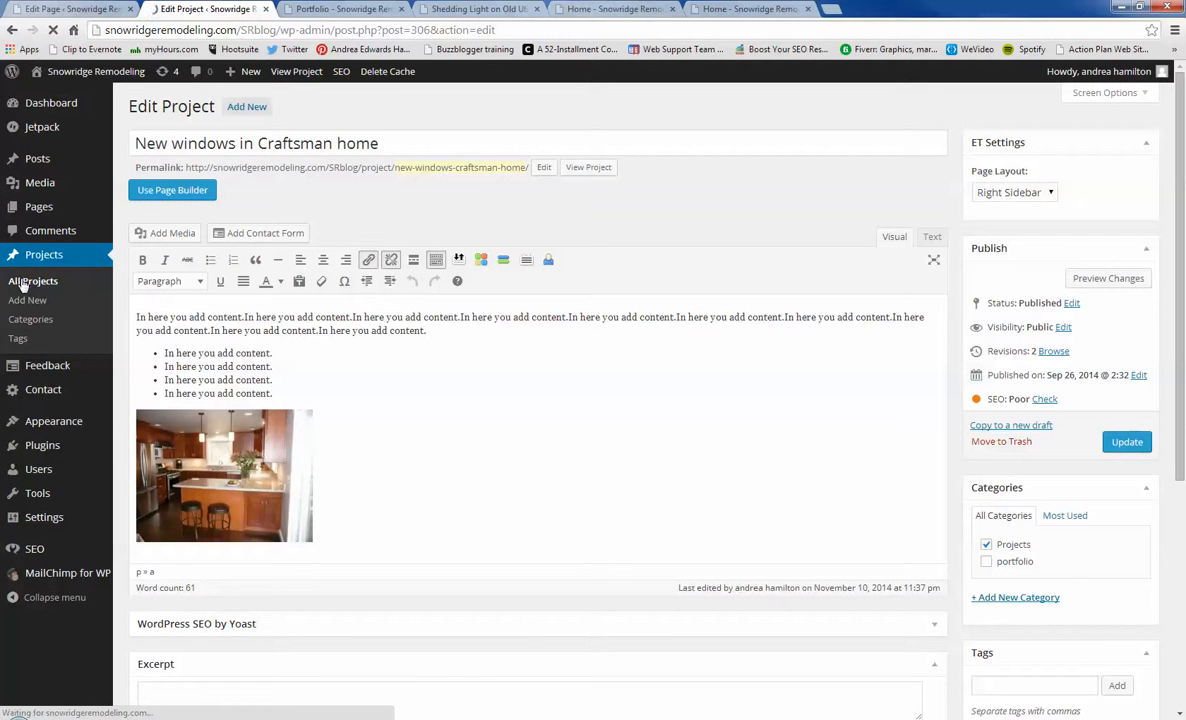
left_click(32, 280)
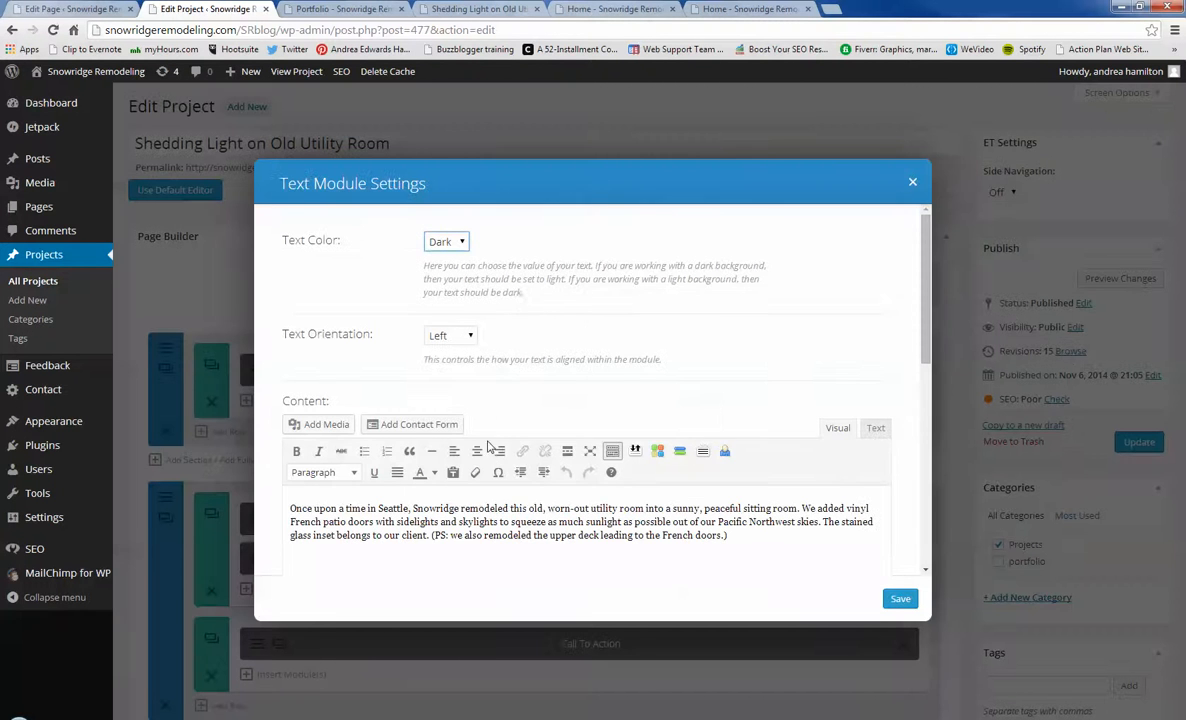
Step: Select the description's opening words, clear the selection and close the module settings
left_click_drag(290, 508, 458, 508)
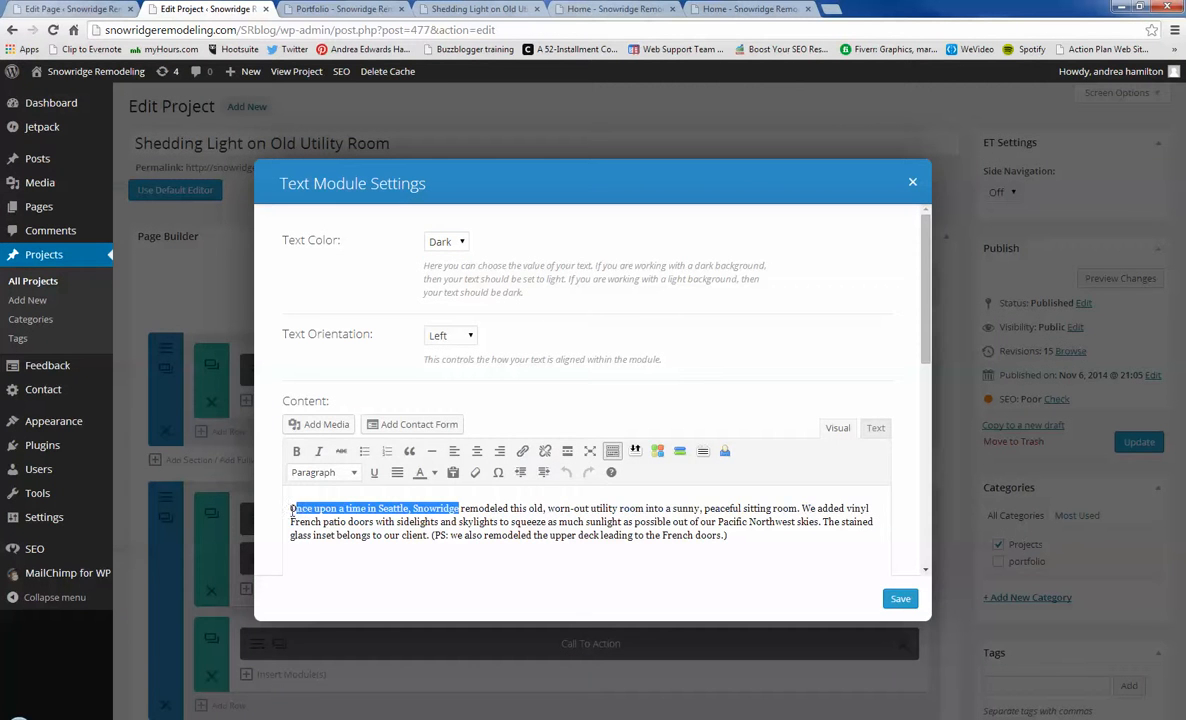
left_click(322, 472)
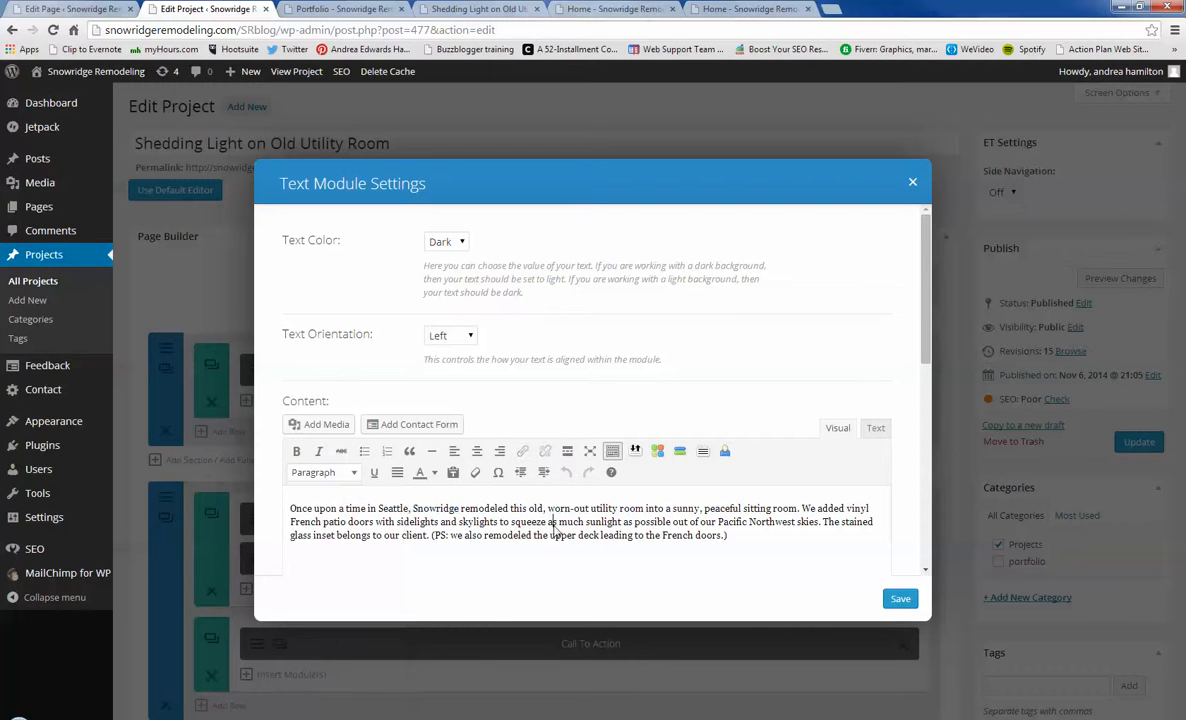
left_click(912, 180)
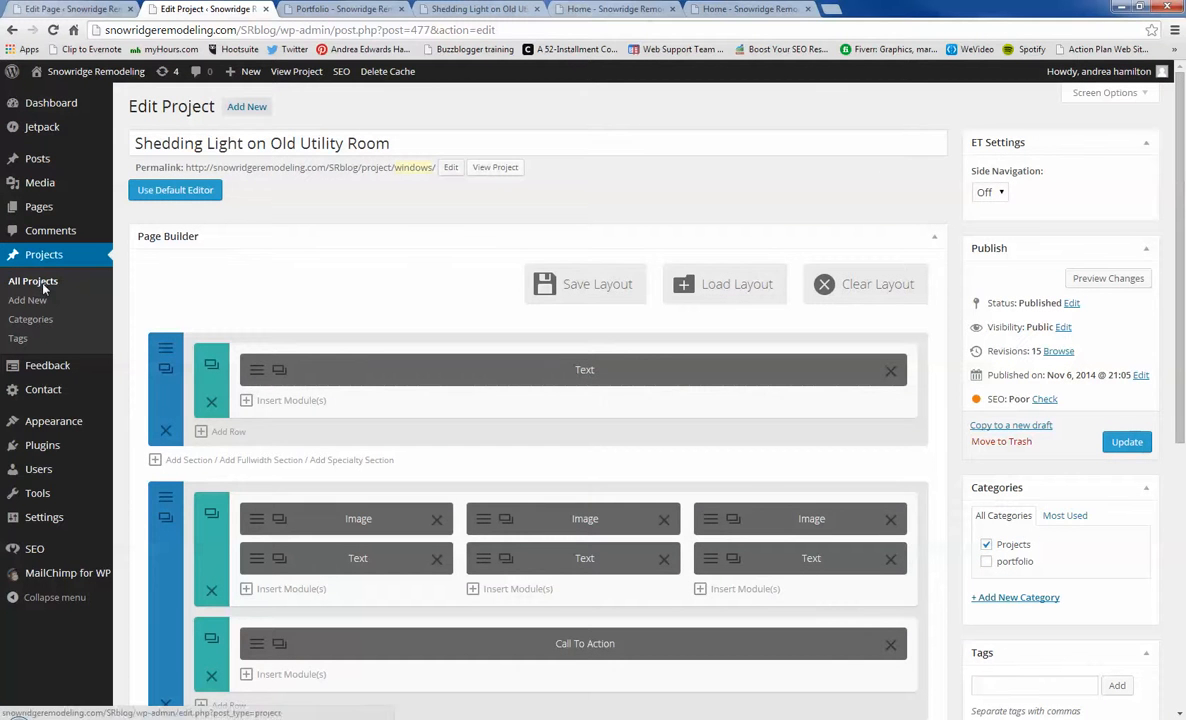
Step: Clone Shedding Light on Old Utility Room as a draft and open the draft for editing
left_click(32, 280)
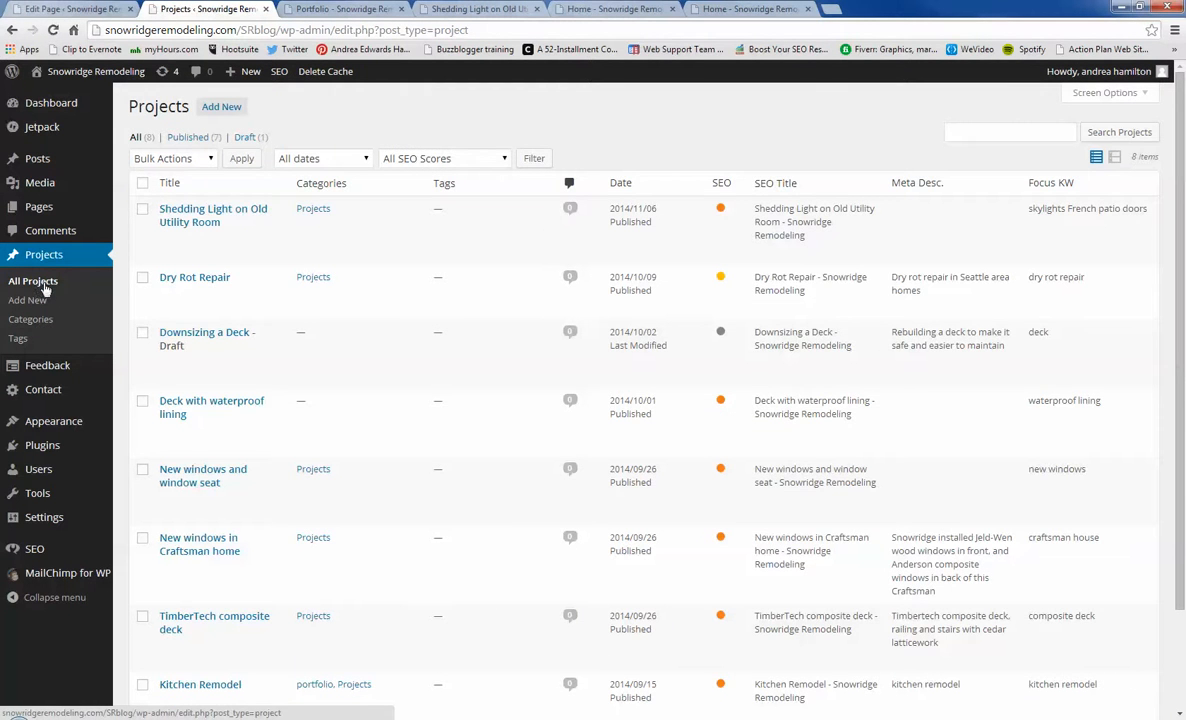
mouse_move(214, 214)
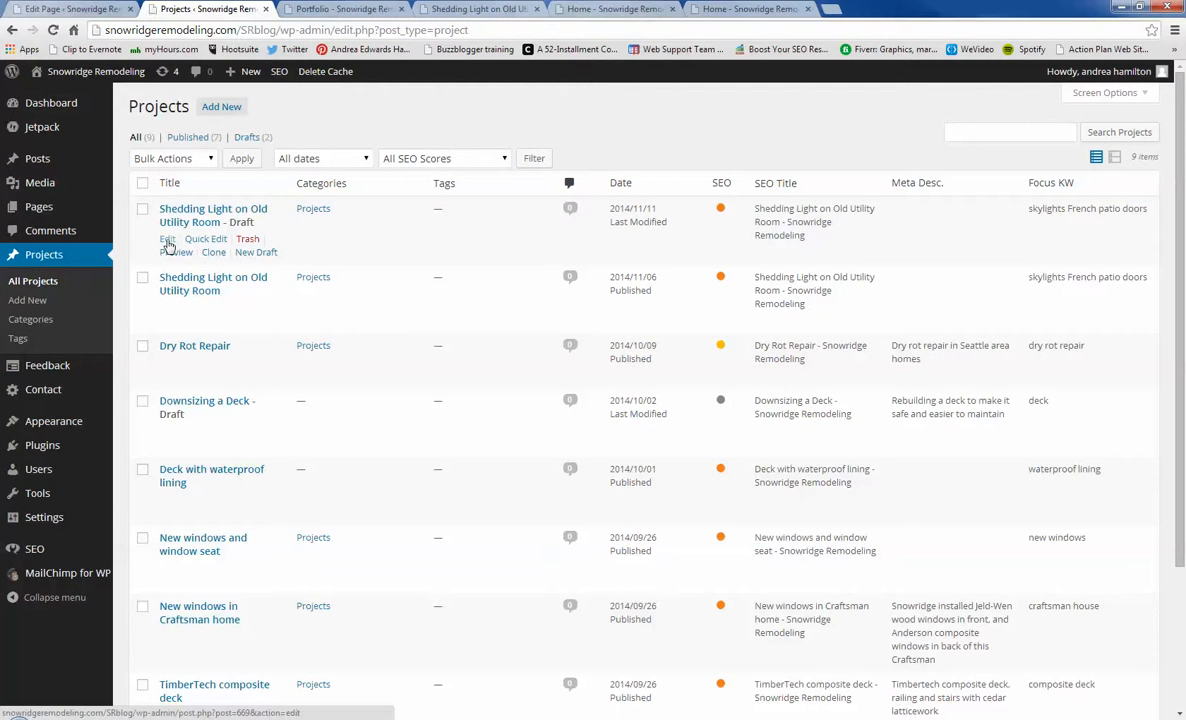
left_click(168, 240)
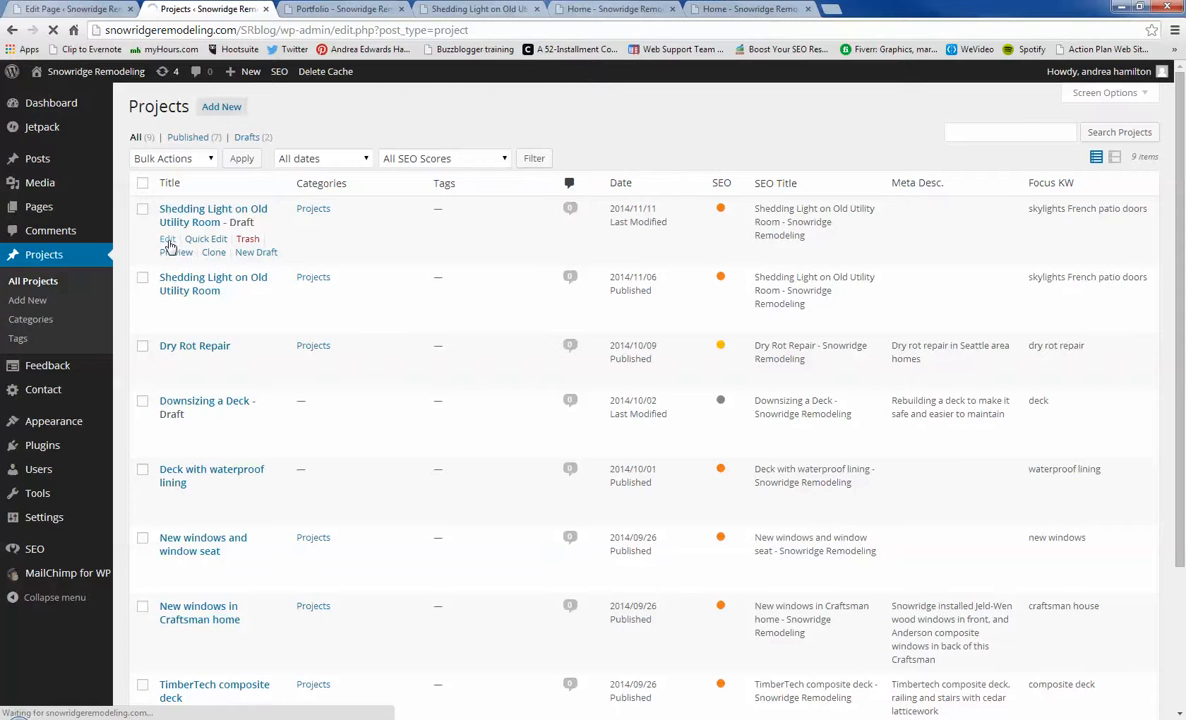
left_click(168, 238)
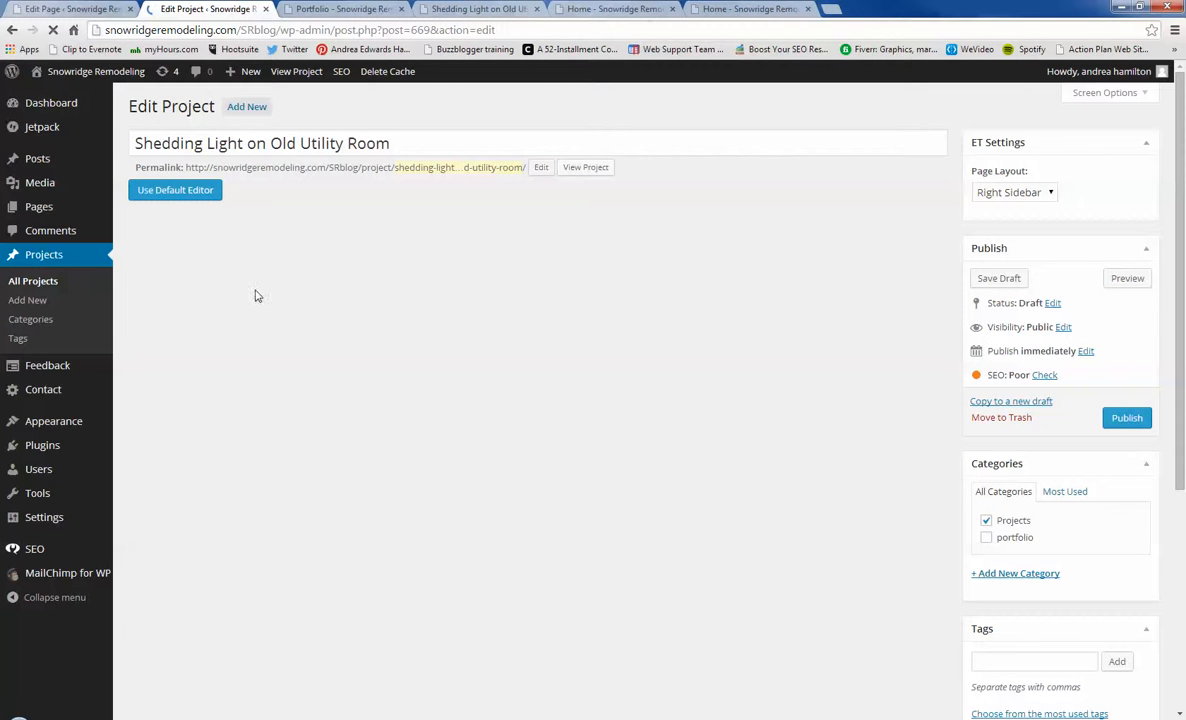